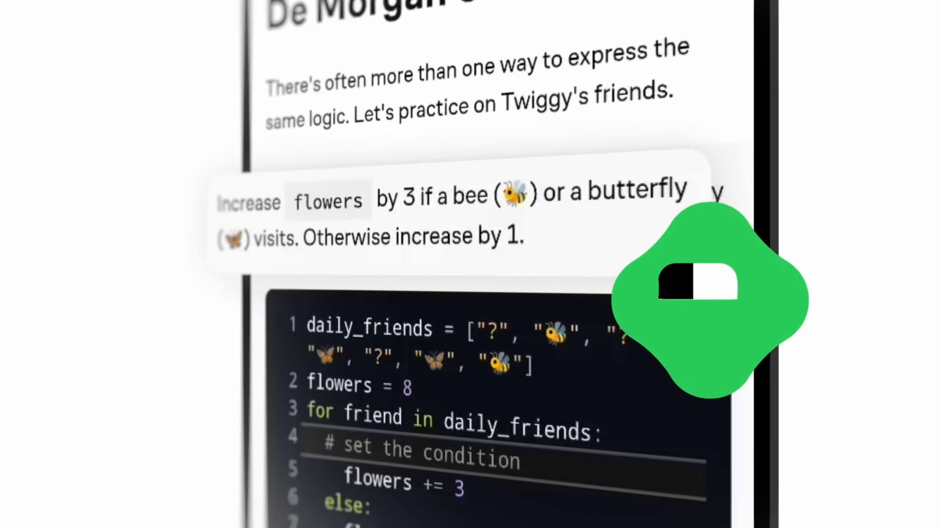
- Pick the tall shape as the next in the sequence, check it, and continue
scroll(down, 3)
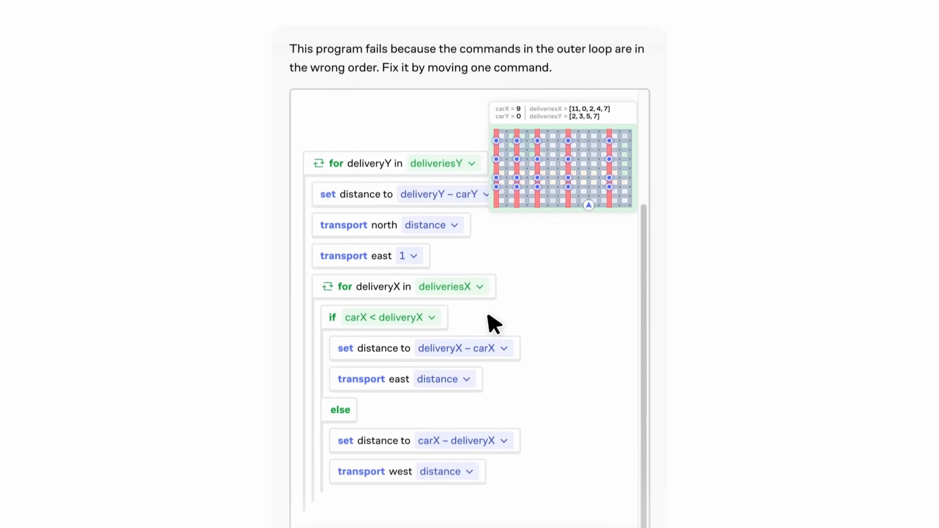
click(588, 205)
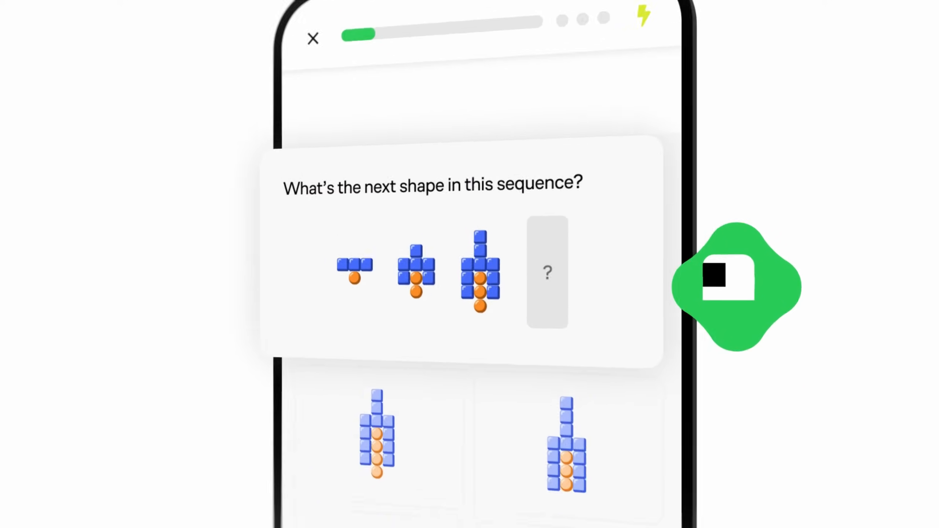
click(377, 446)
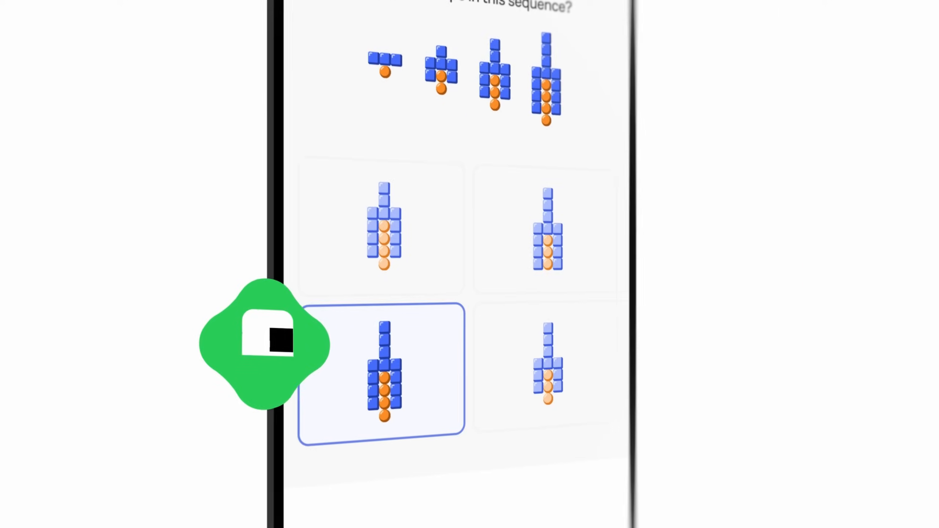
click(381, 372)
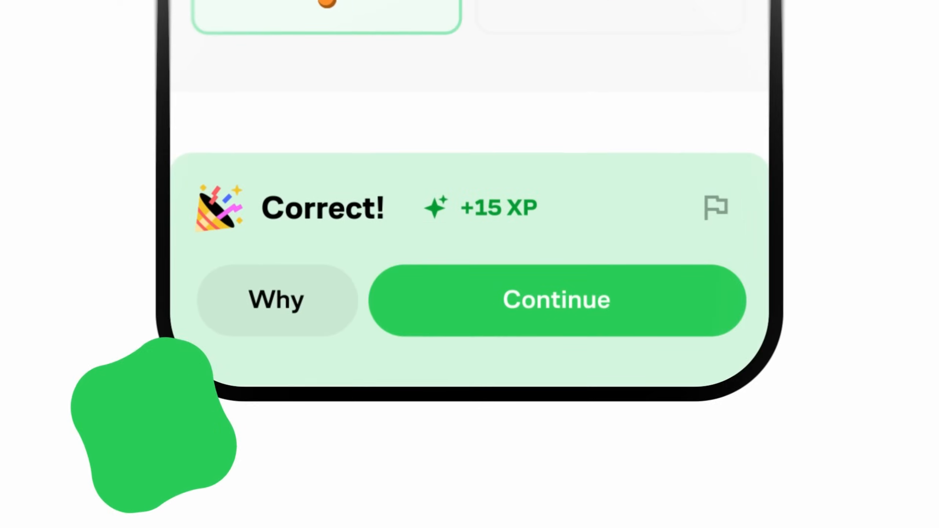
click(555, 300)
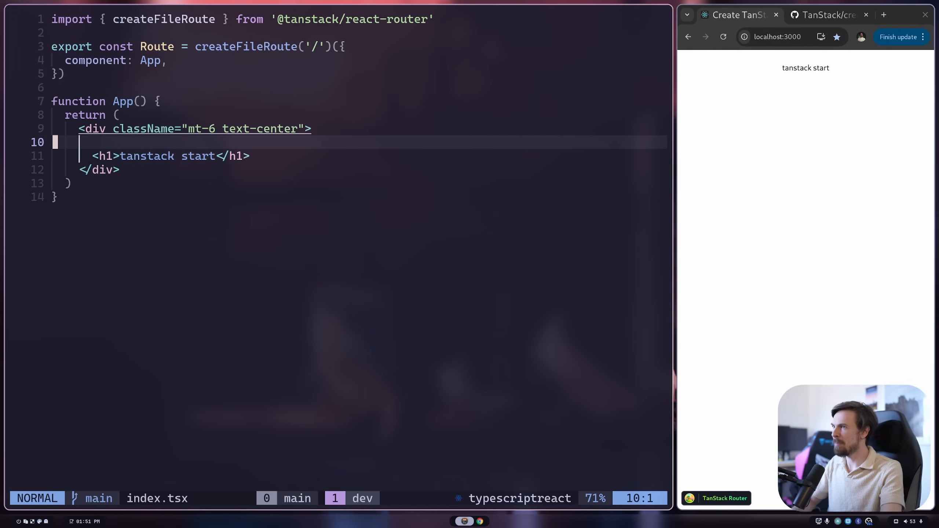
- Add a Submit button to the home route and rename its tag to Button
text(<bu)
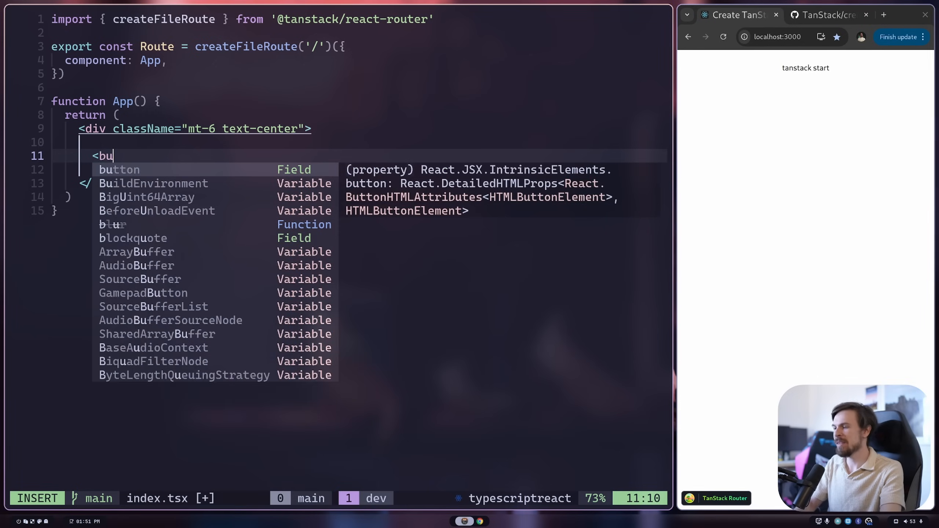
text(ton></button>)
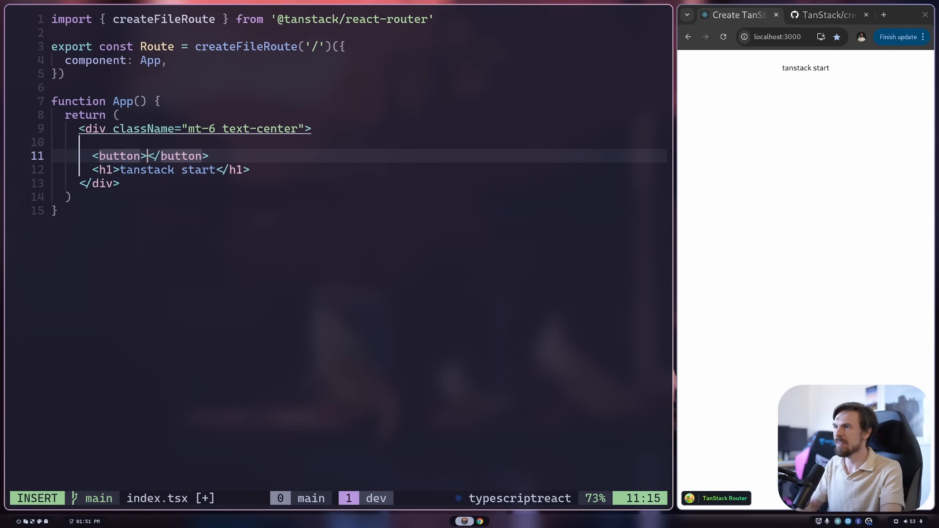
text(Submit)
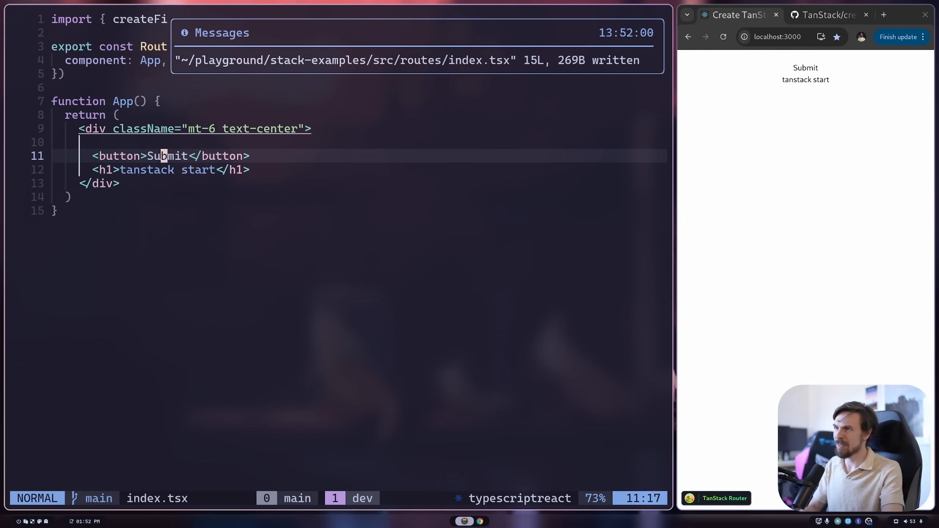
text(B)
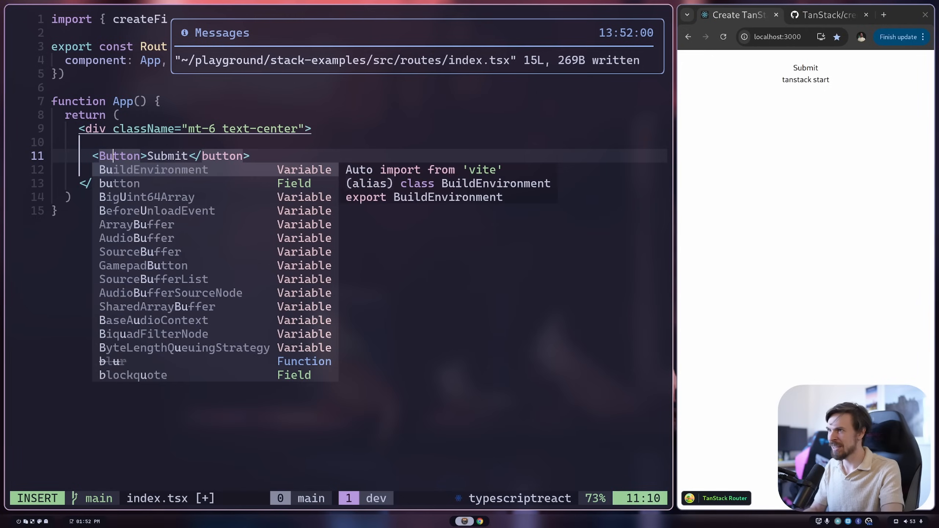
key(Escape)
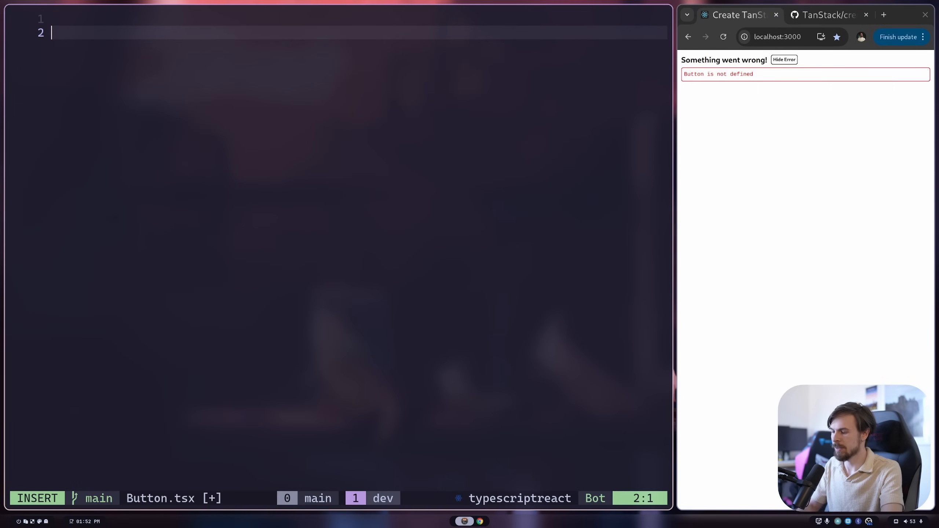
- Write an exported Button function in Button.tsx that returns a button element
text(export function)
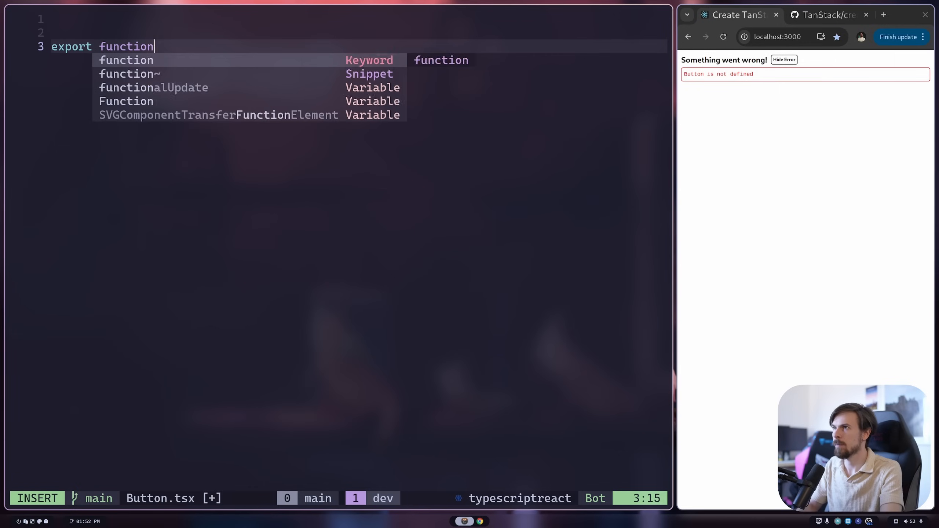
text(Button(){)
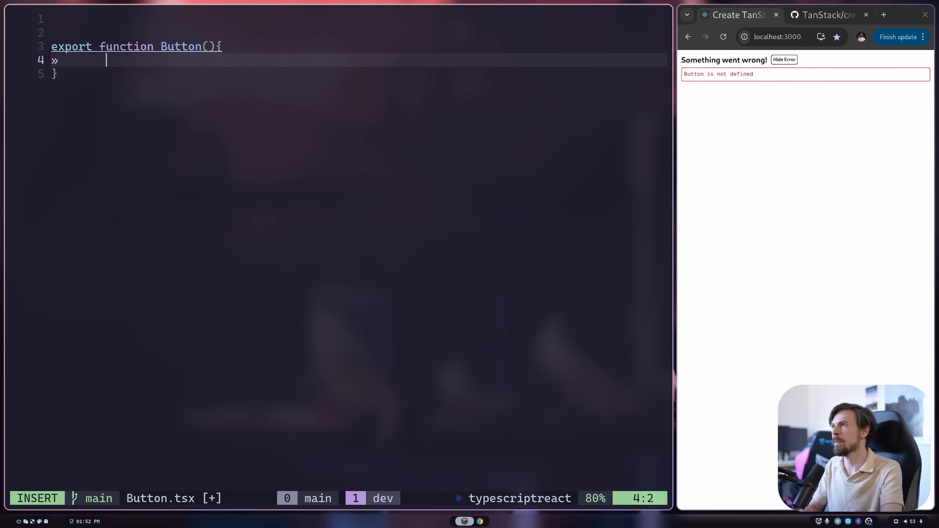
text(return()
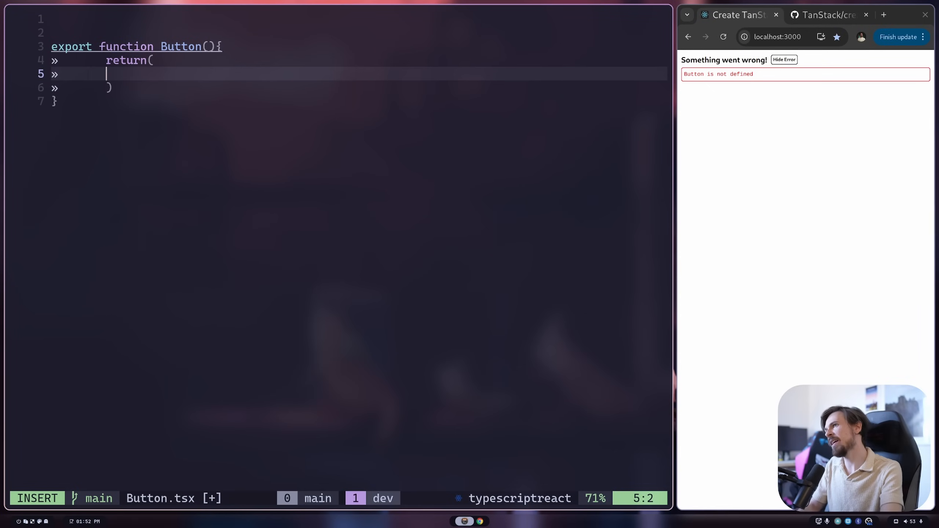
text(<button></button>)
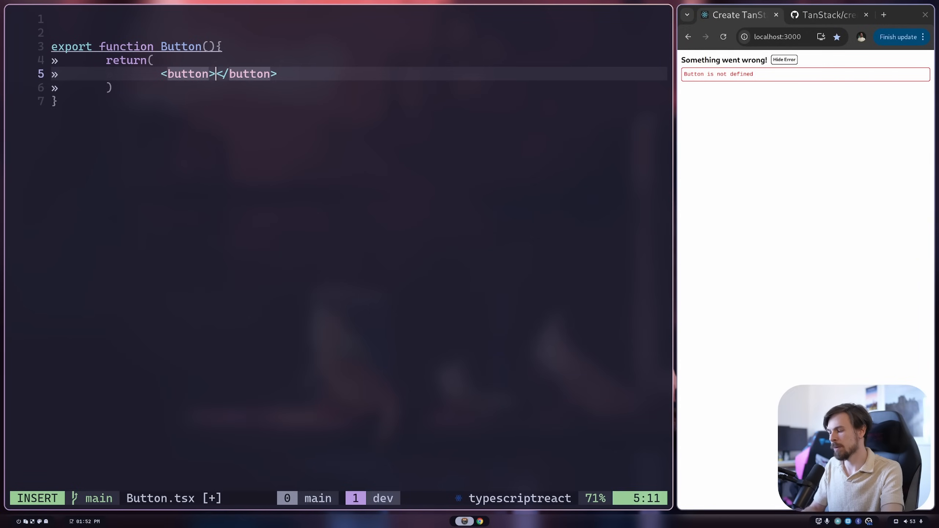
text(Su)
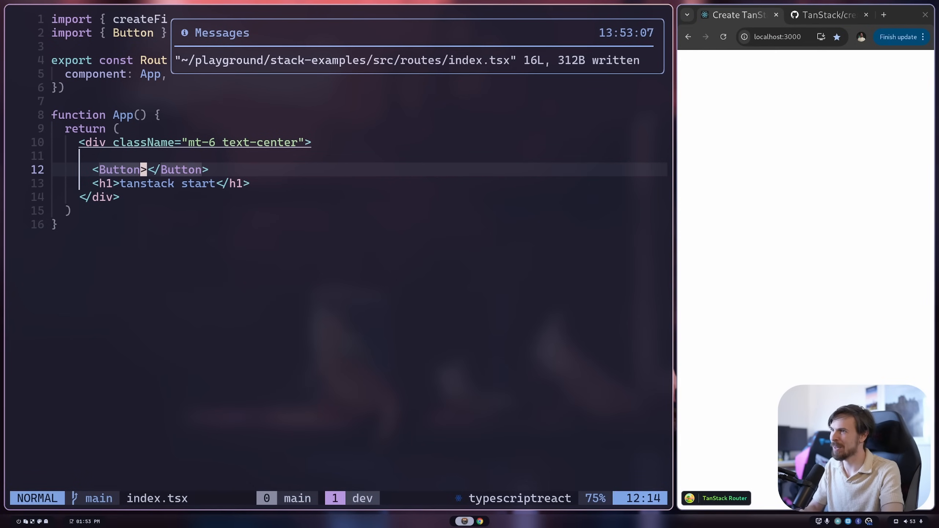
- Retype the Button label as 'Buy Now' after some throwaway test text
key(i)
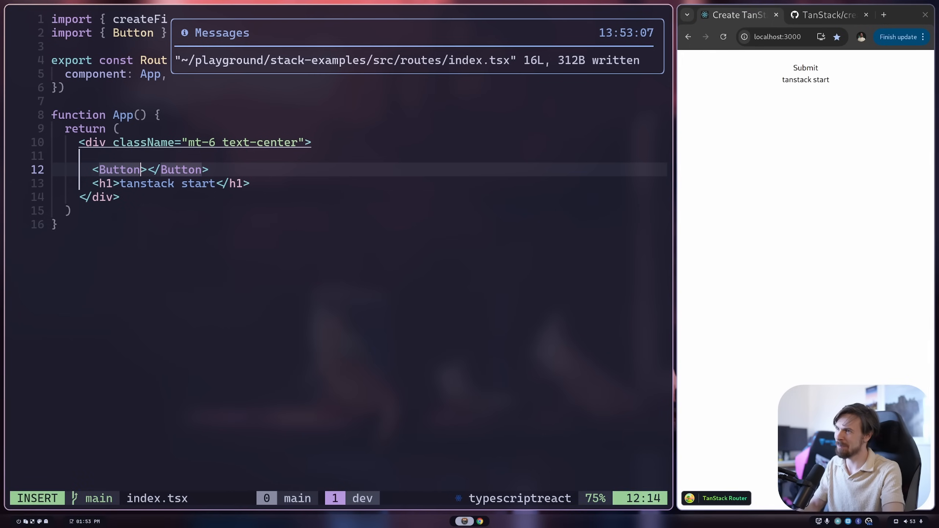
text(asdaisjd)
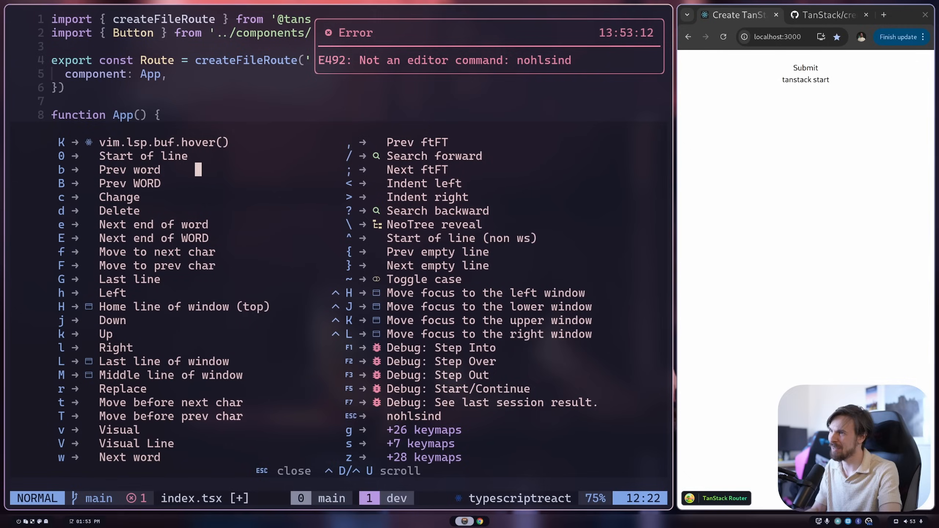
text(asdaisjd)
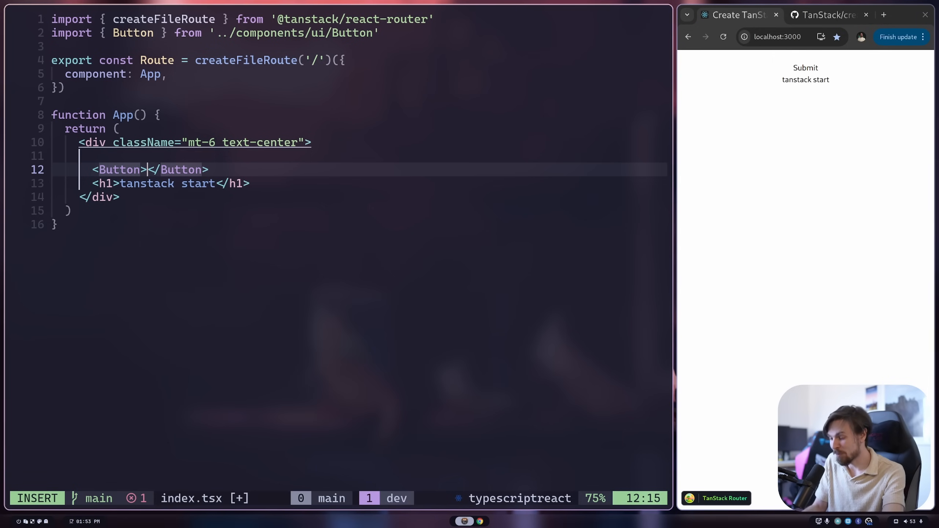
text(su)
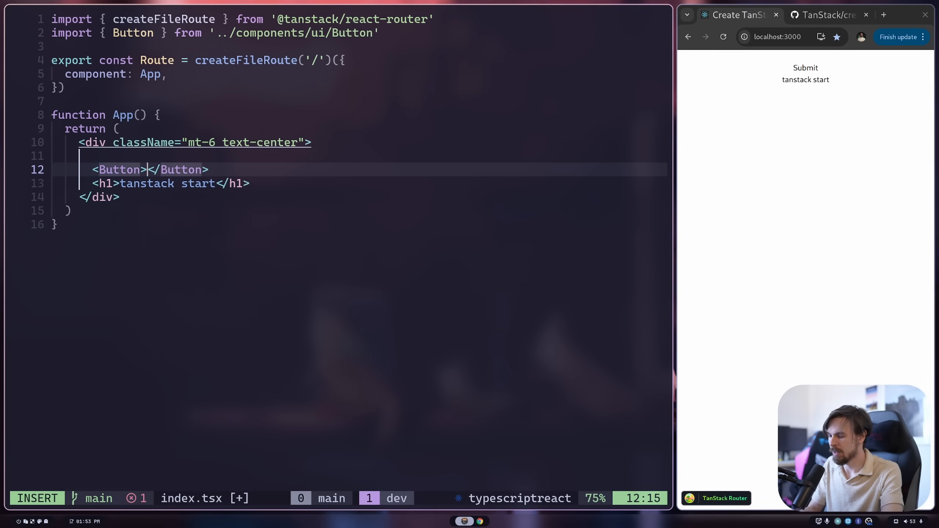
text(Buy Now)
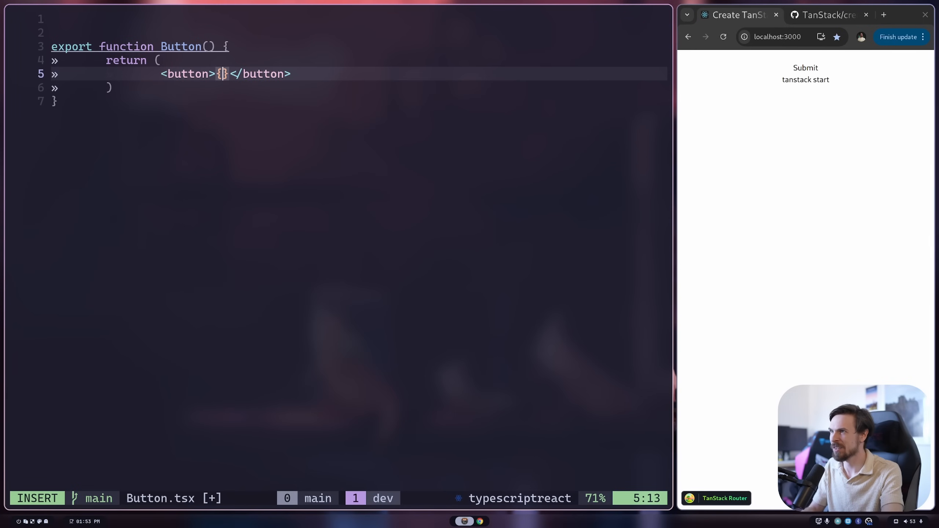
- Type Button's props as React.ComponentProps<"button"> and spread them onto the button
text(chi)
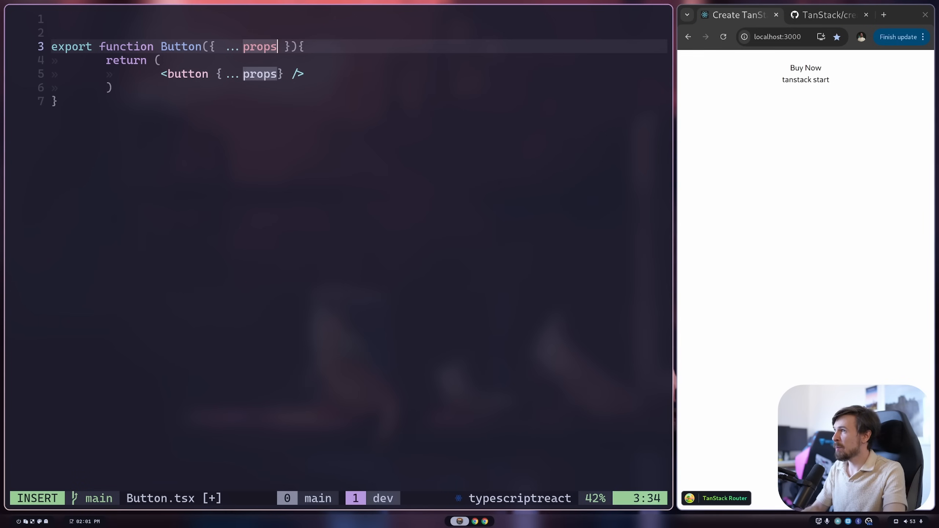
text(:)
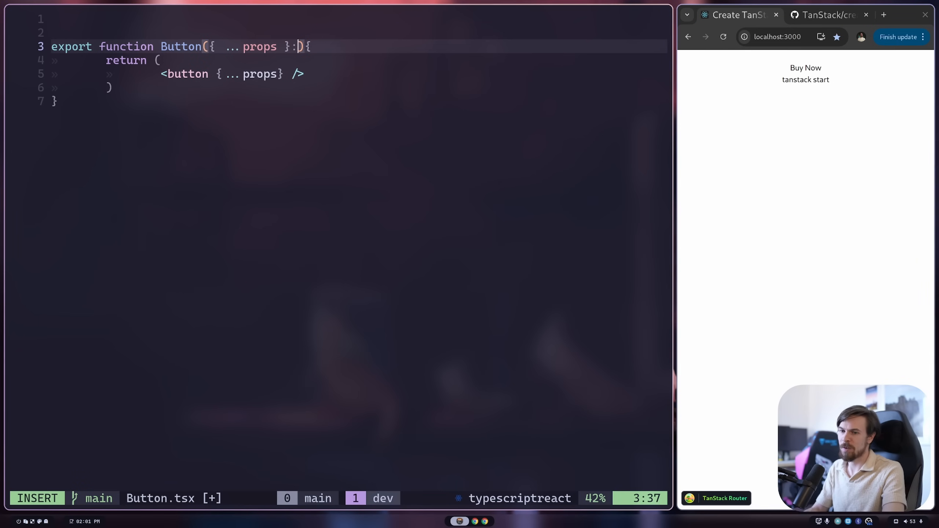
text(React.)
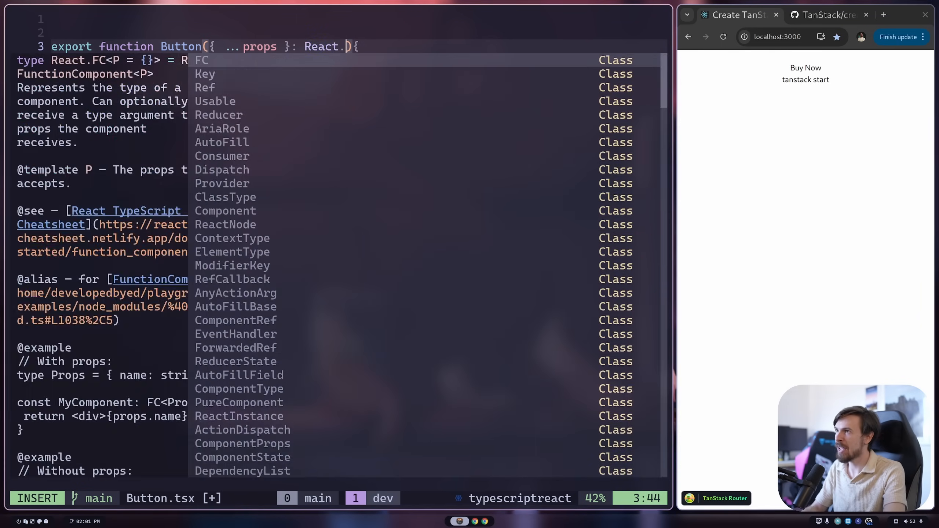
text(ComponentProps)
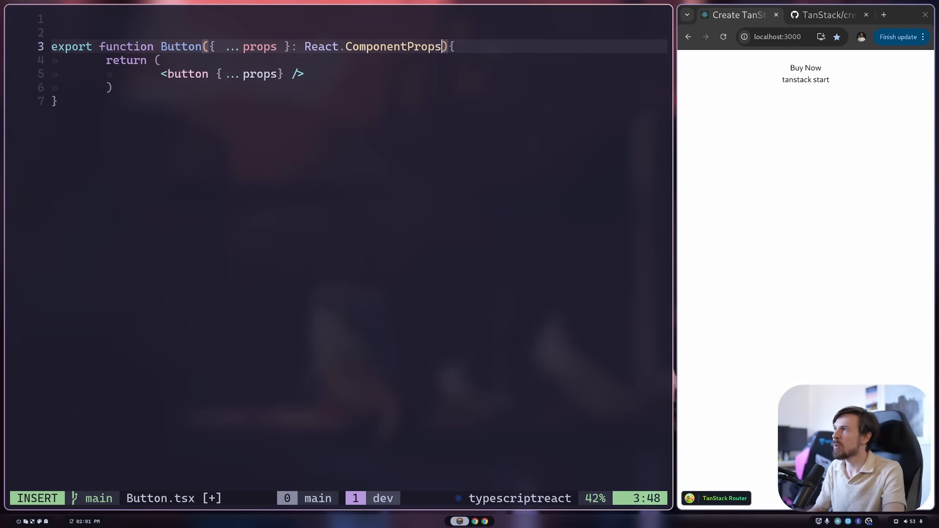
text(<"">)
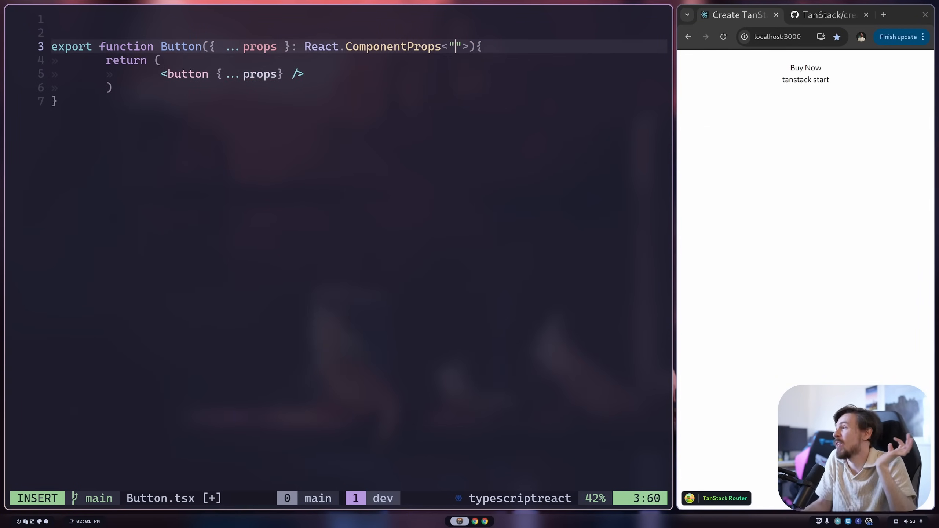
text(button)
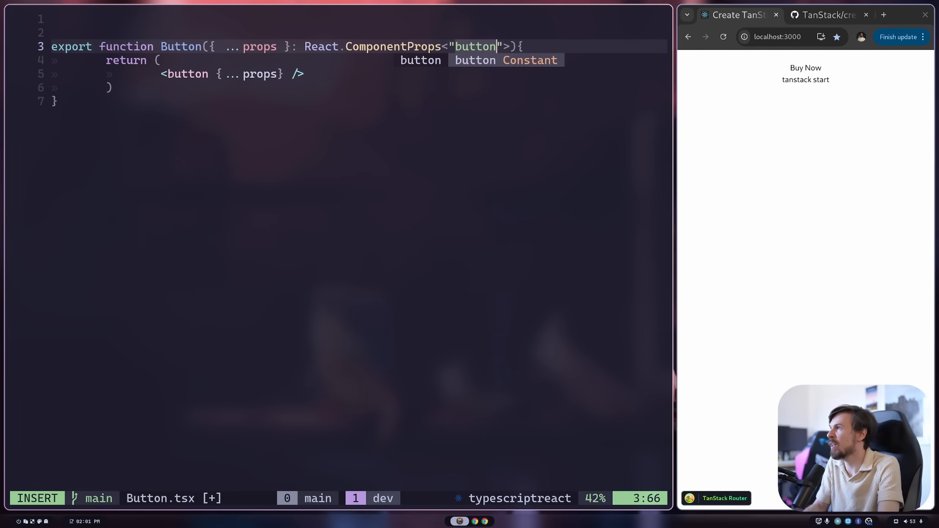
key(Escape)
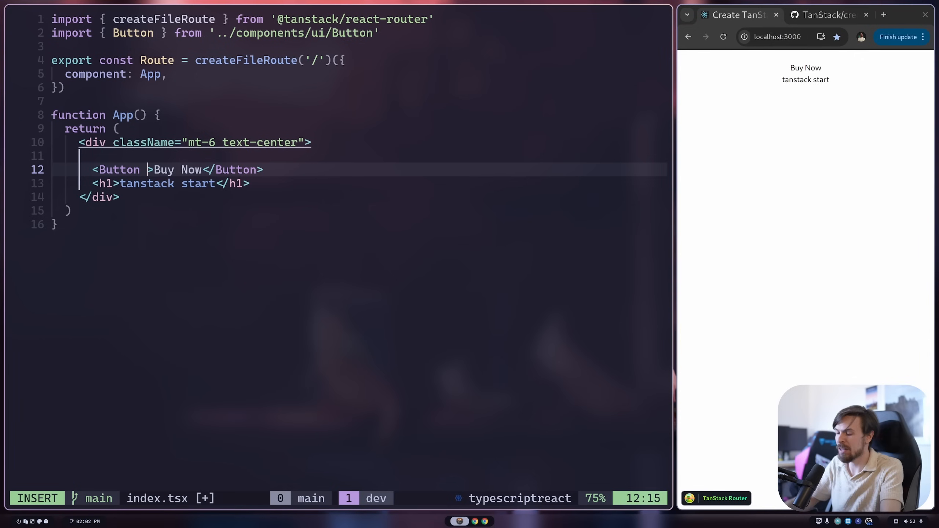
- Give the Buy Now Button the classes 'py-2 px-4 text-white'
text(className='mt-6)
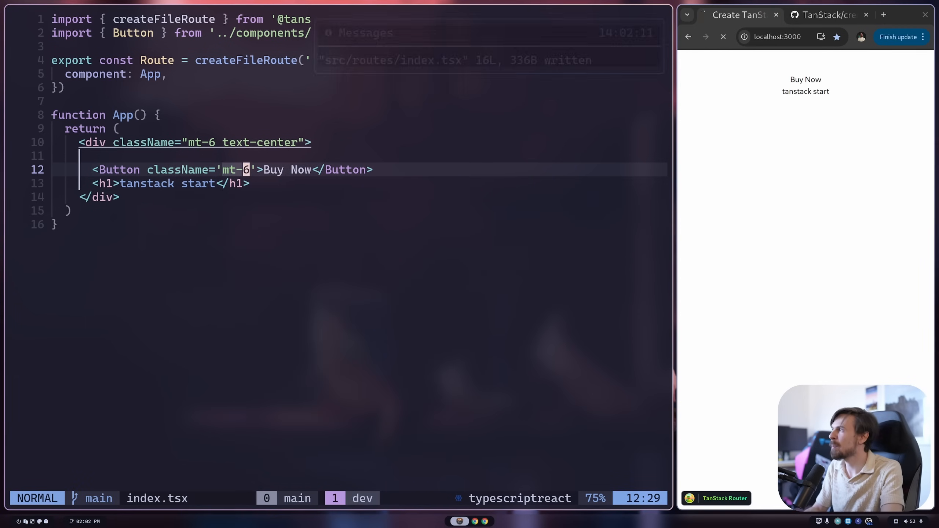
text(p)
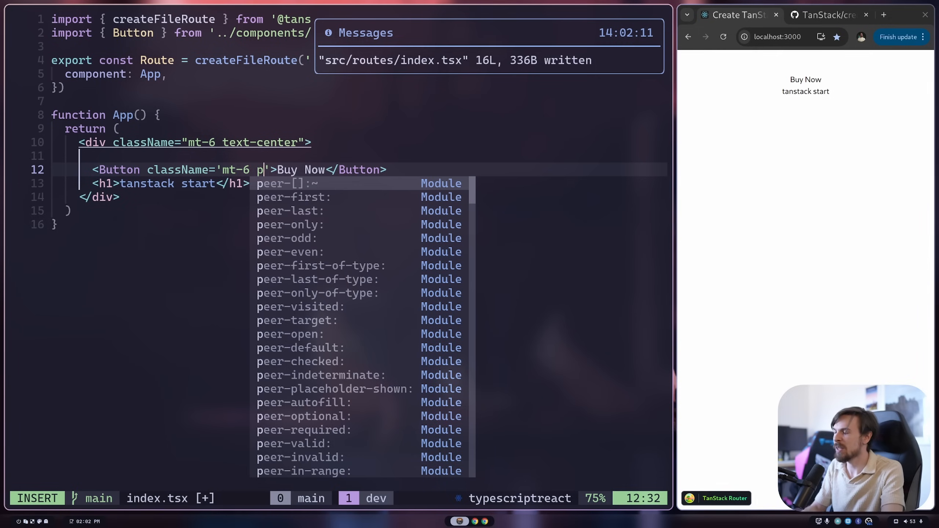
text(y-2 px-4 bg-blue-600)
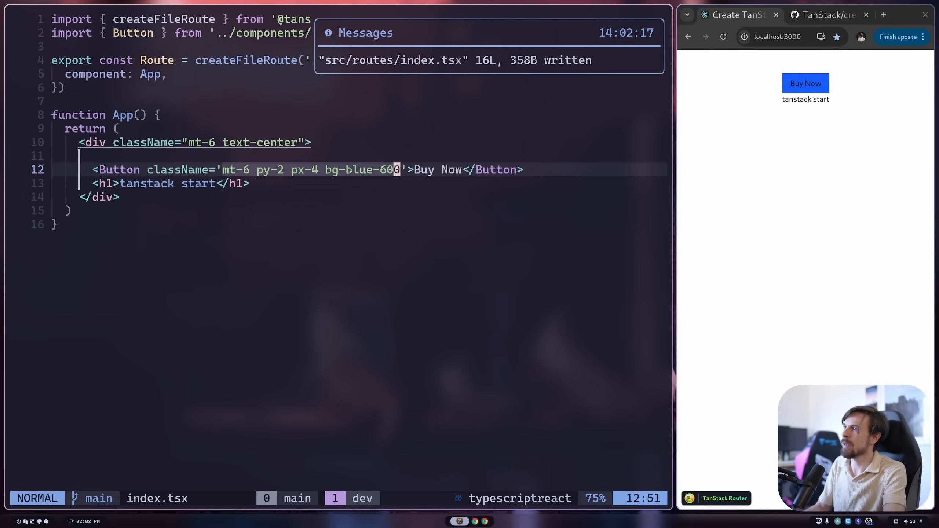
text(text-white)
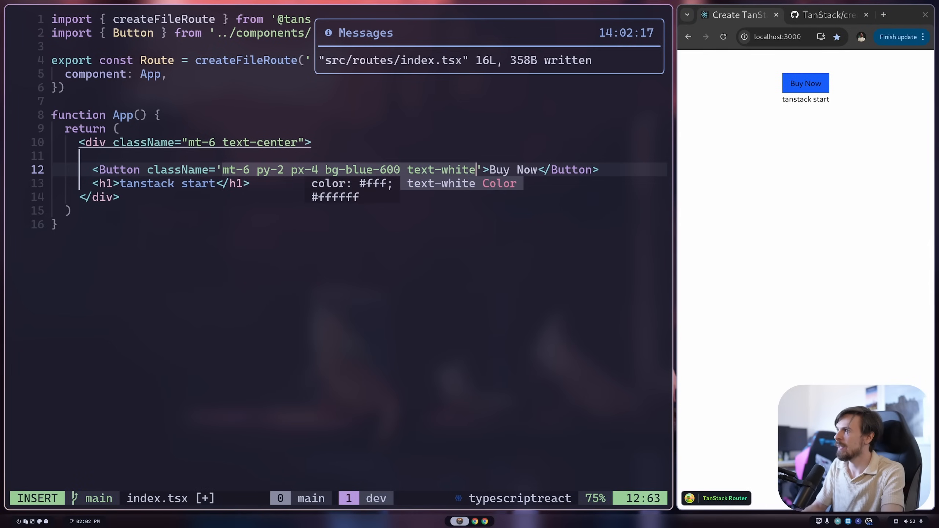
key(Escape)
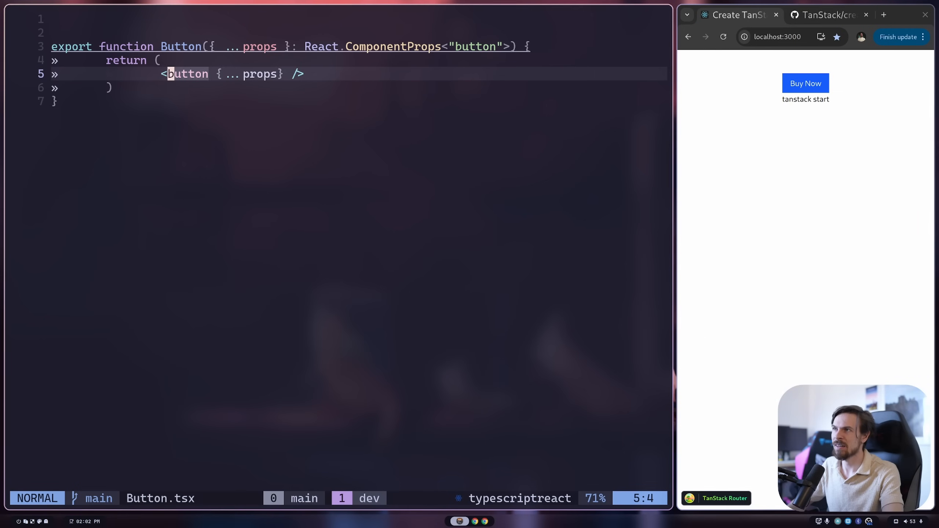
- Change the vertical padding value in the button's class list
text(className="py-2 px-4 bg-blue-gray-400 text-white)
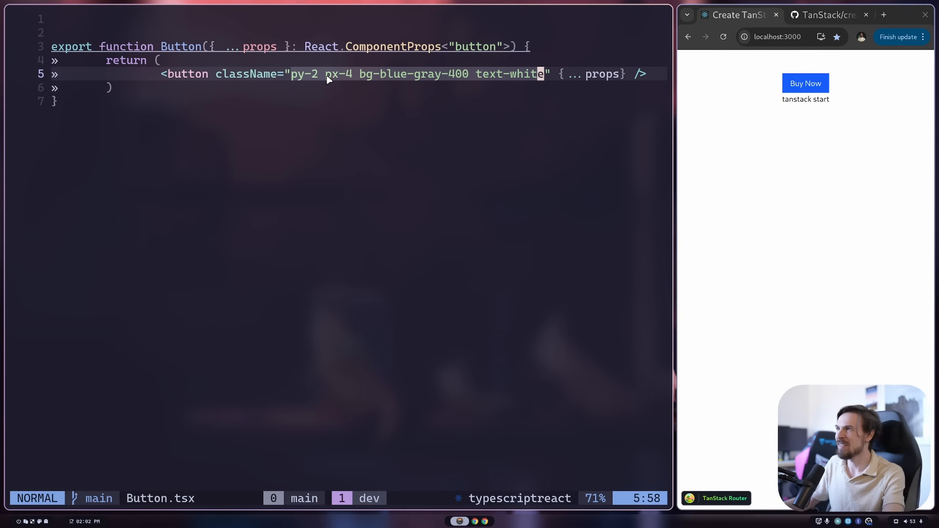
text(1)
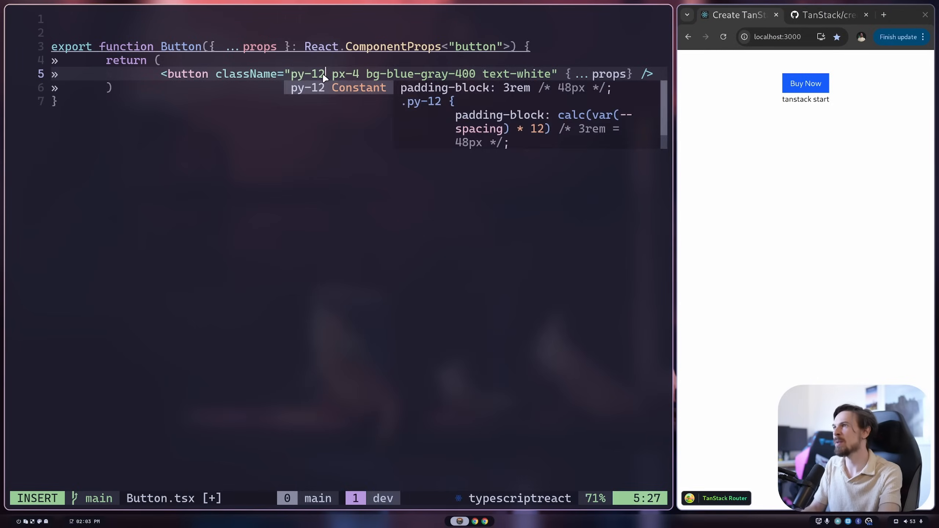
key(Escape)
text(const)
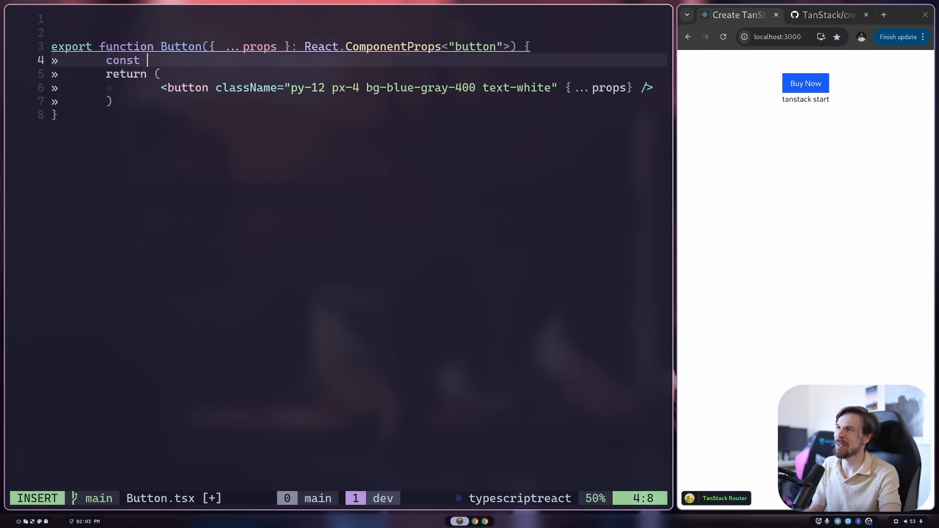
- Define const mrgCls = `py-2 px-4 bg-gray-600 text-white` in Button.tsx
text(mrgCl)
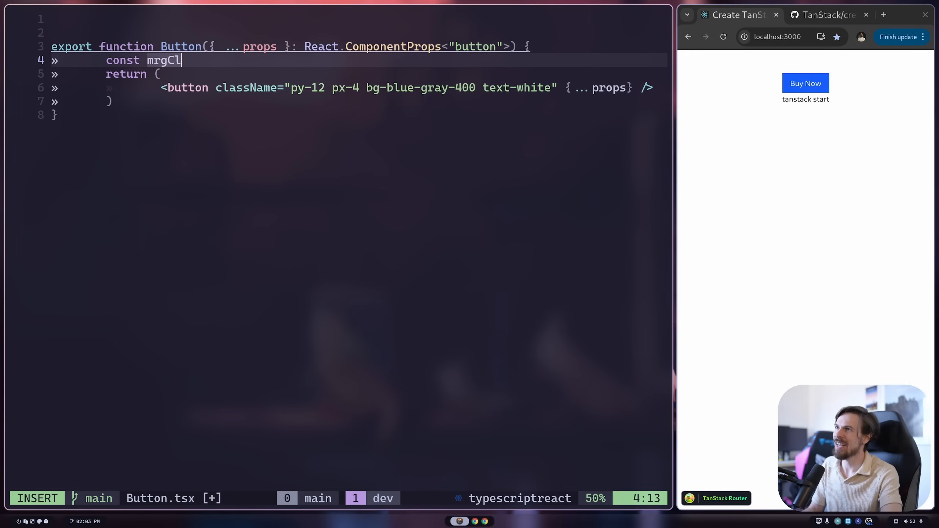
text(s = `)
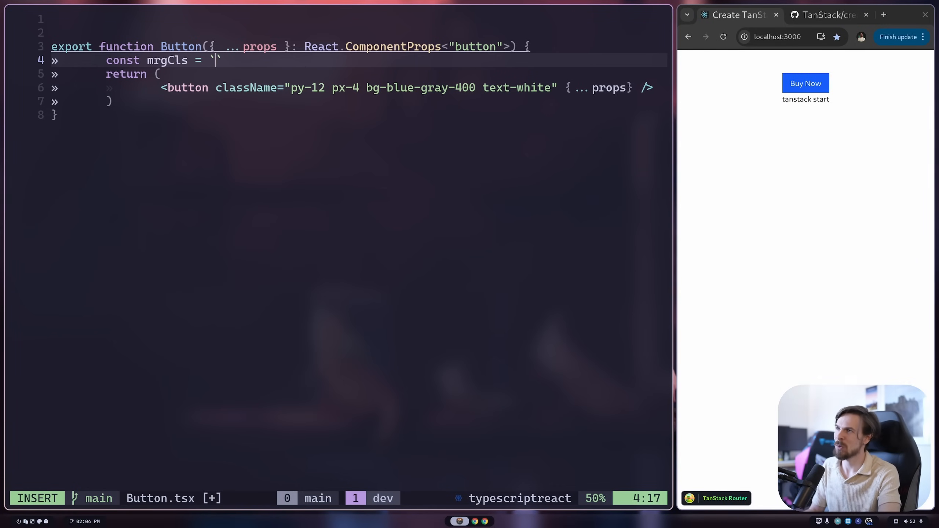
text(py-12)
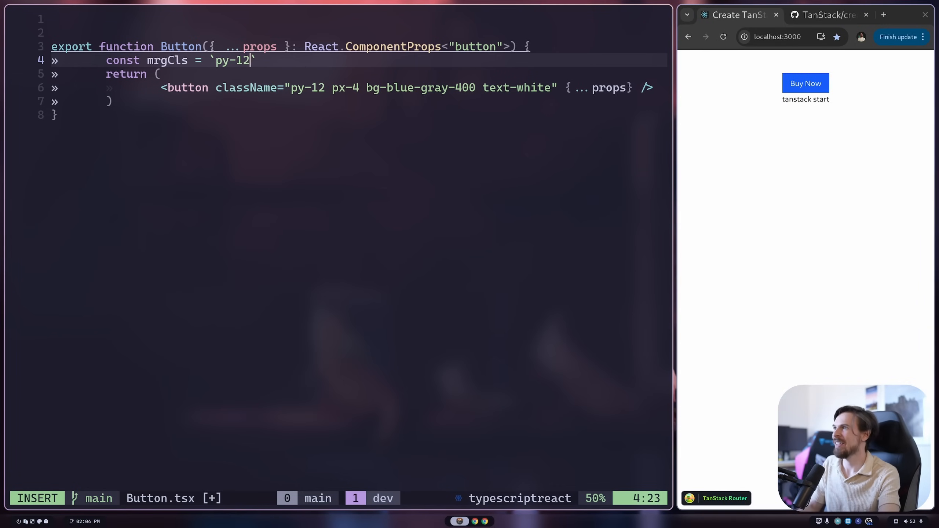
key(Backspace)
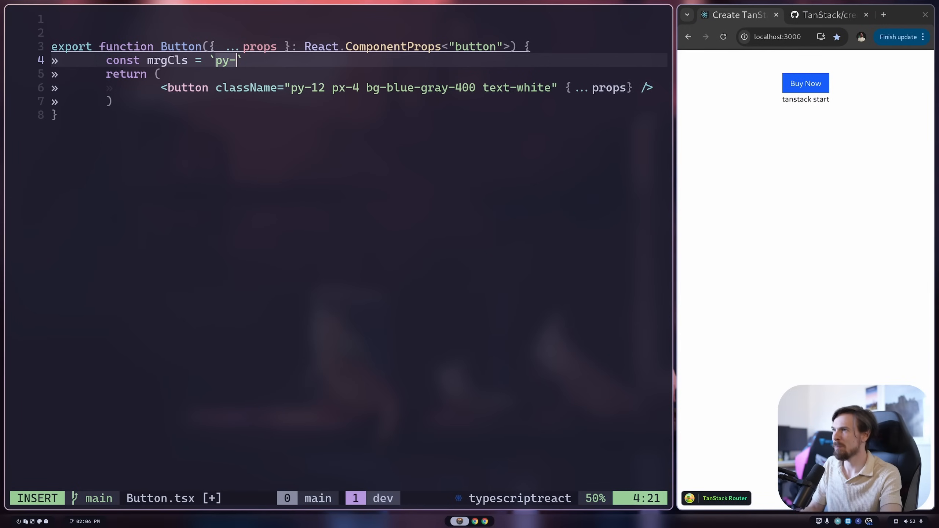
text(2 px-4)
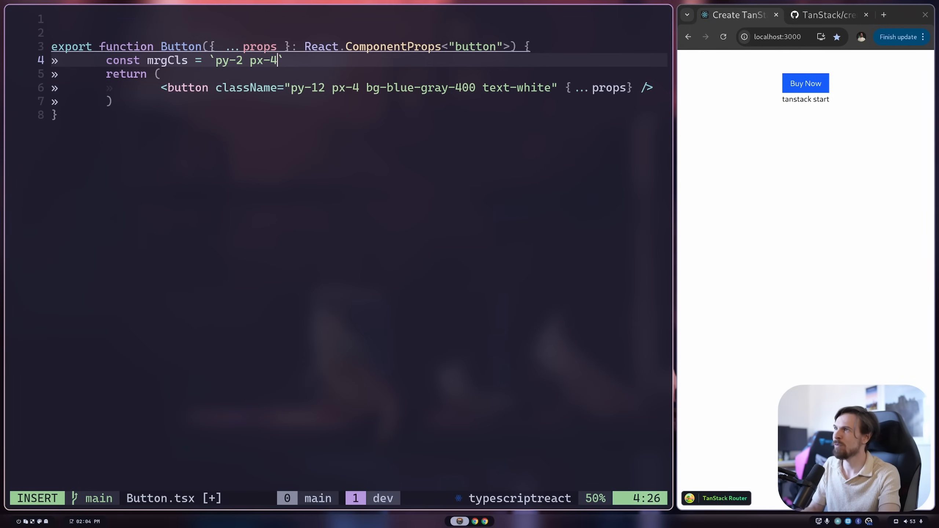
text(bg-gray-6)
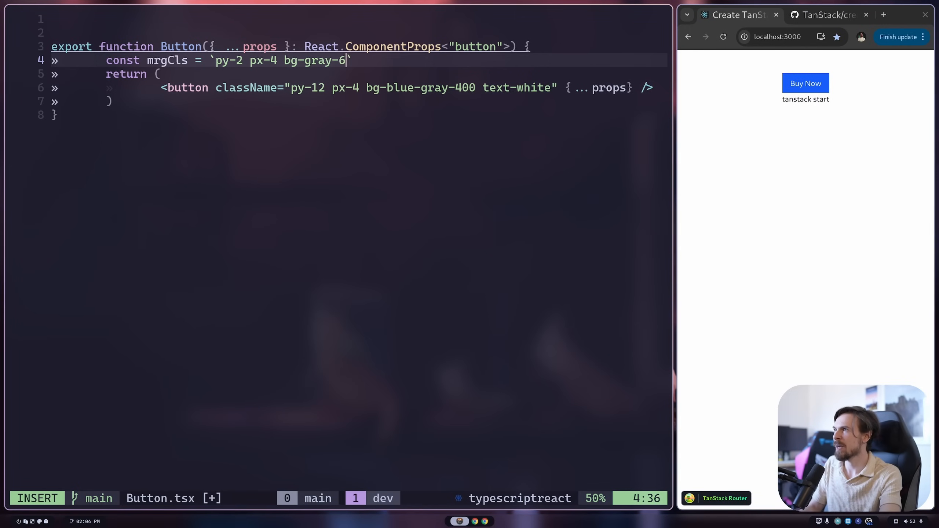
text(00 text-white)
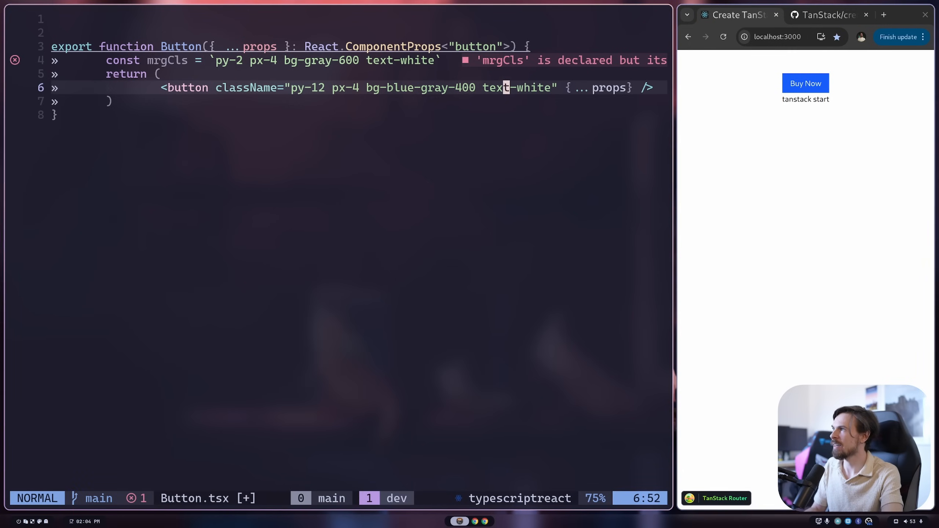
- Replace the button's inline class list with className={mrgCls}
key(v)
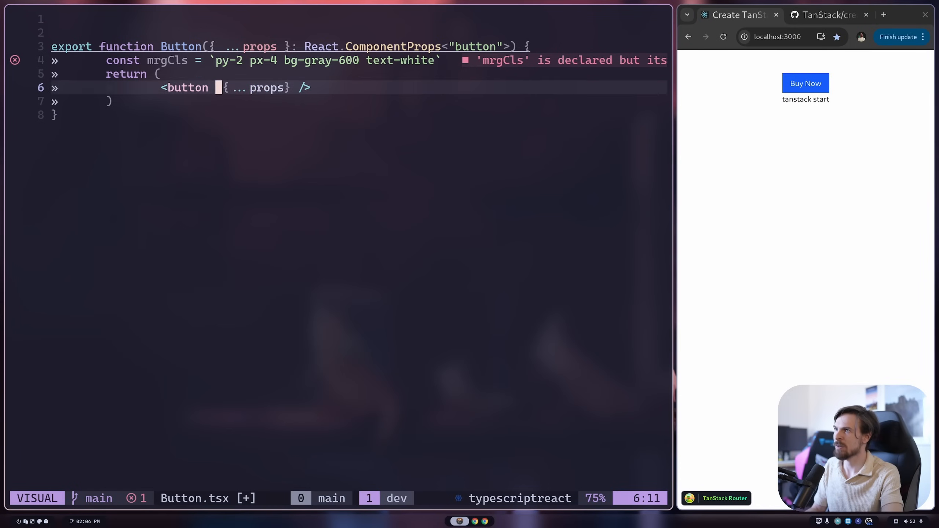
key(Escape)
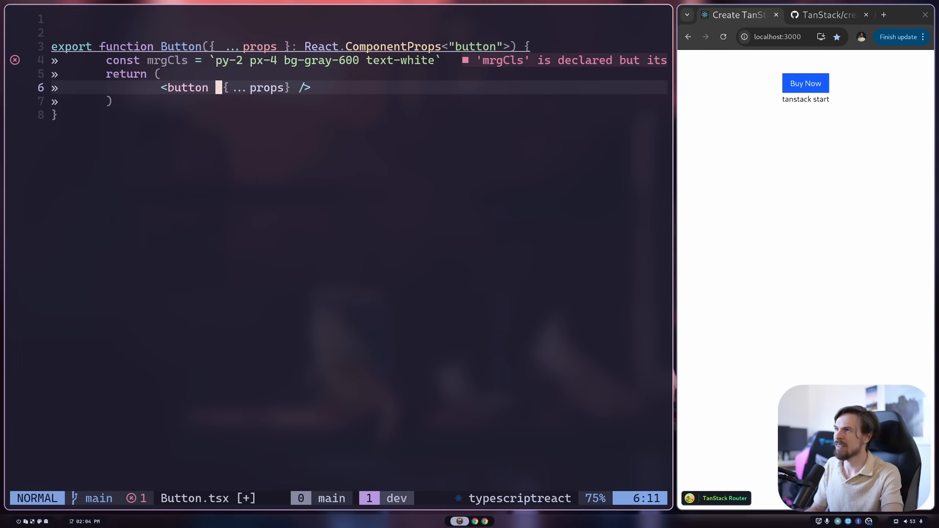
key(i)
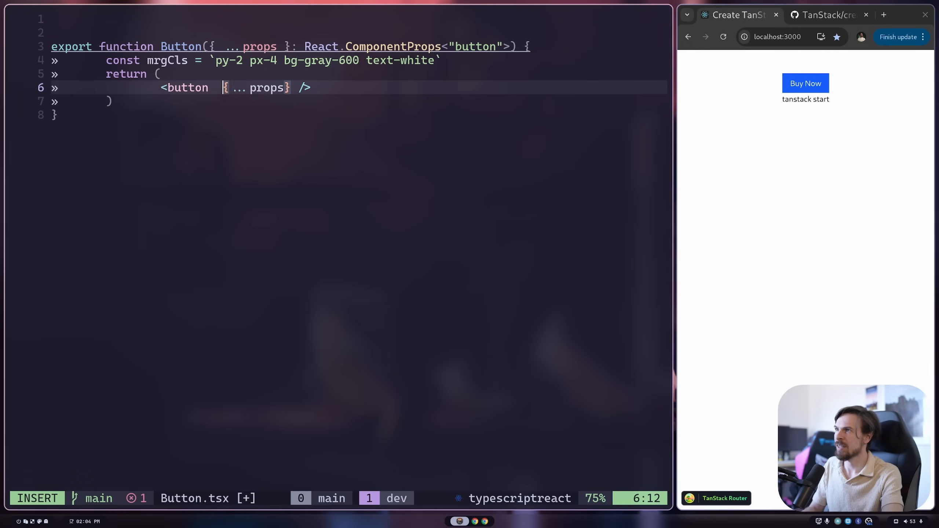
text(c)
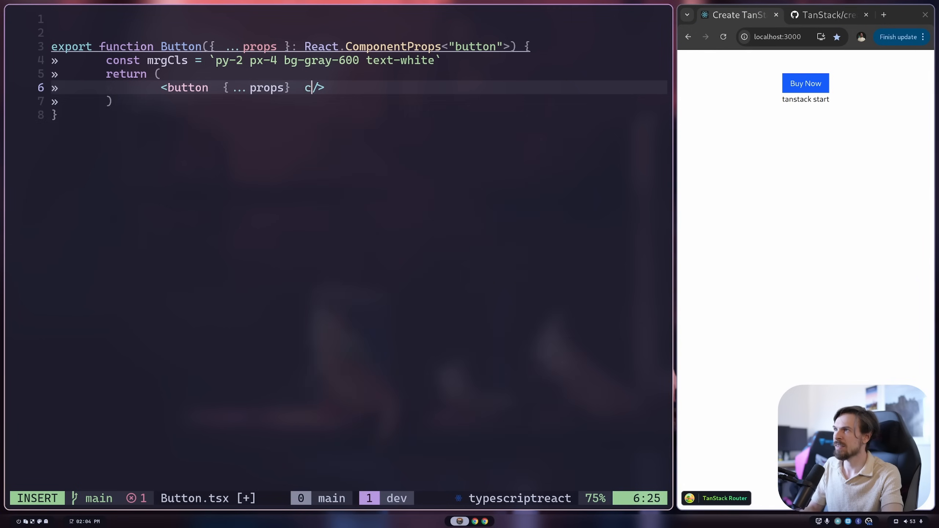
key(Backspace)
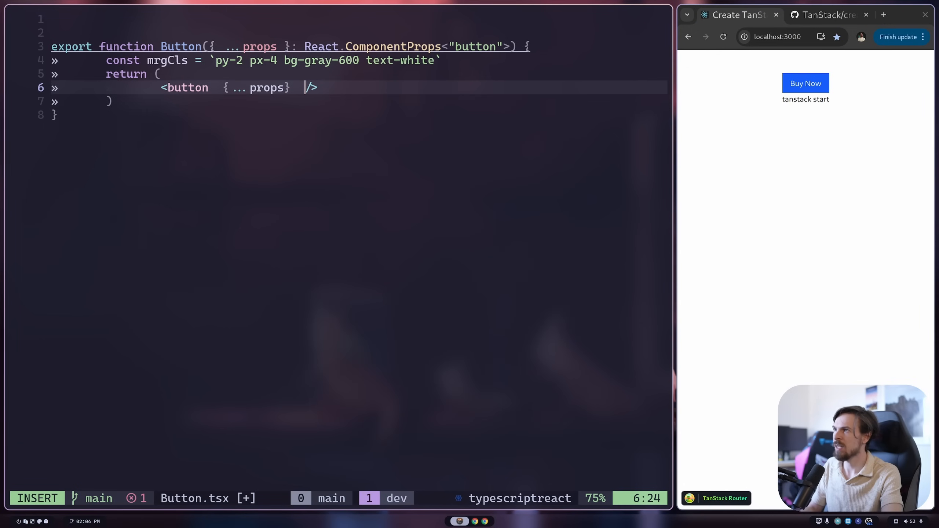
text(className="m")
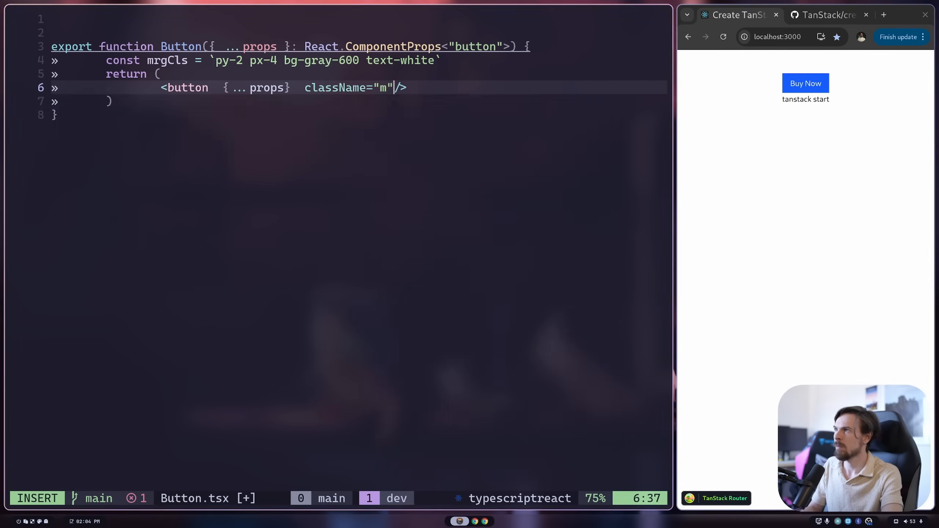
text({})
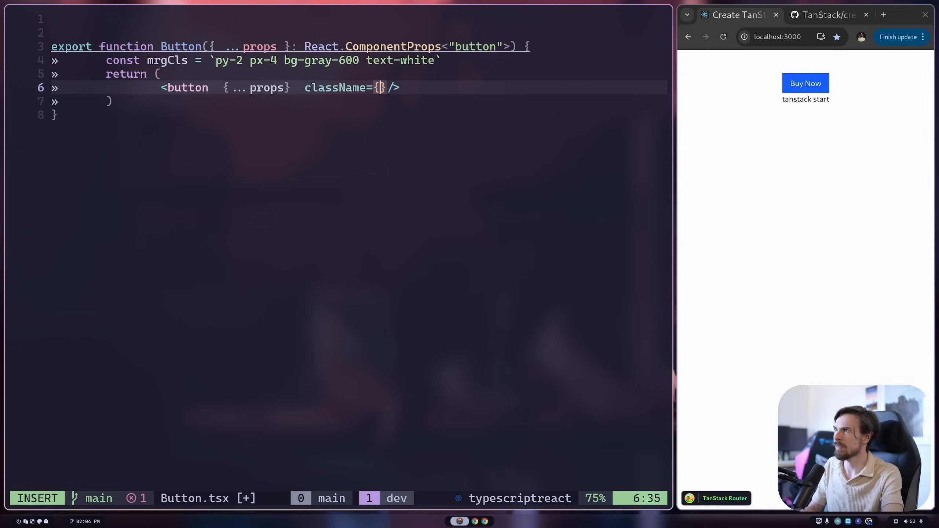
text(mrgCls)
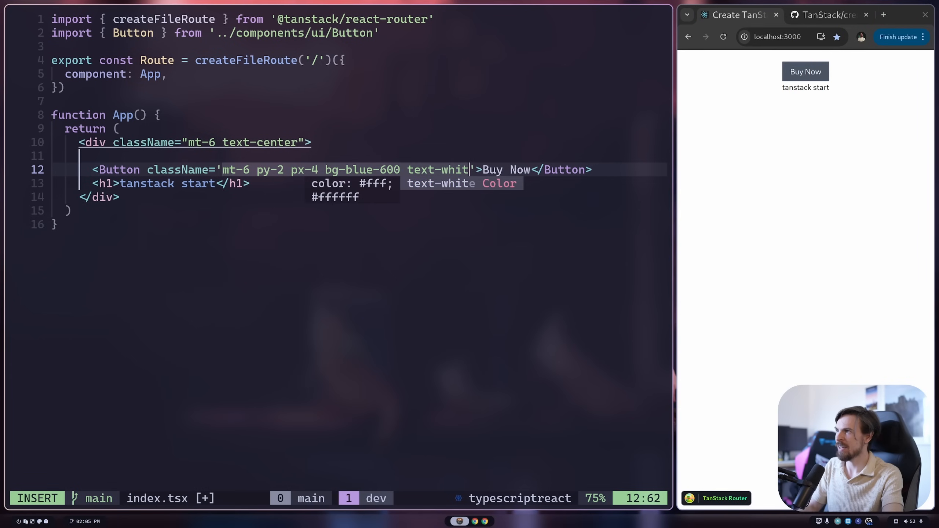
- Destructure className in Button's props and append ${className} to mrgCls
key(BackSpace)
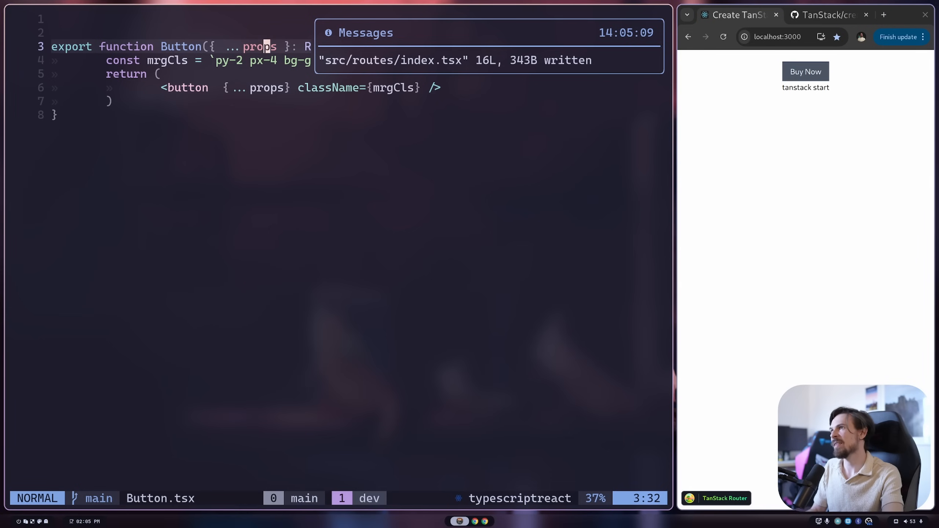
key(i)
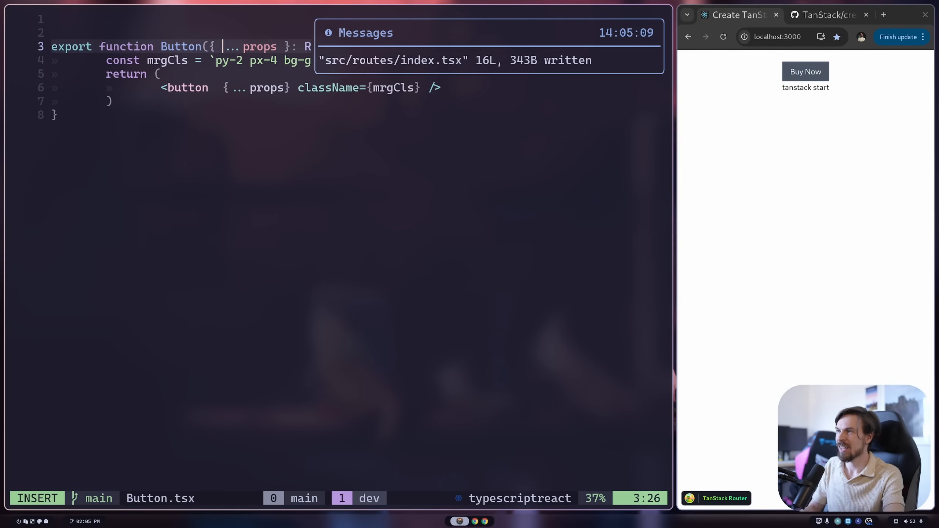
text(cla)
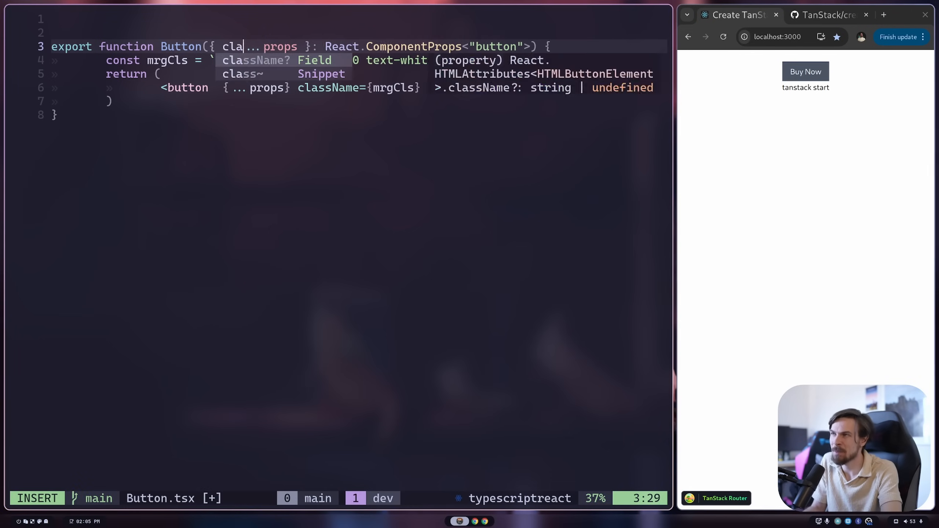
text(className,)
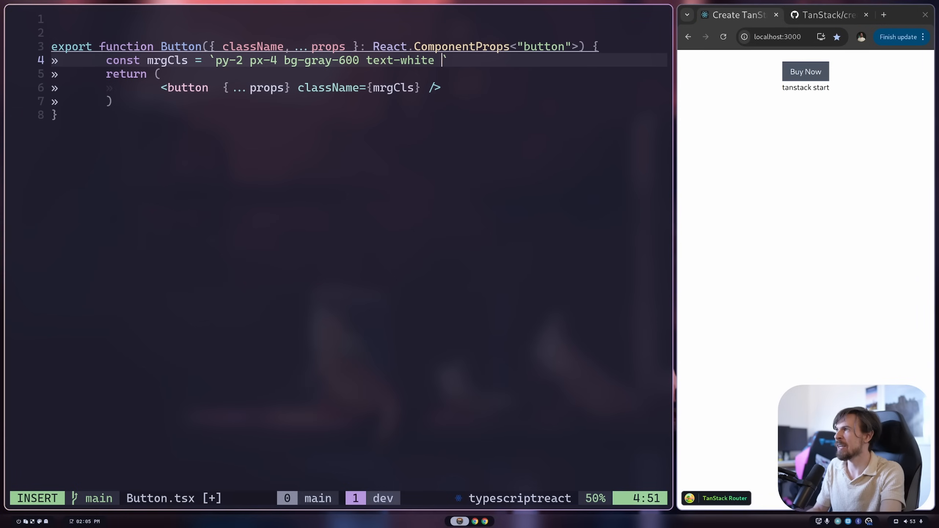
text(${class)
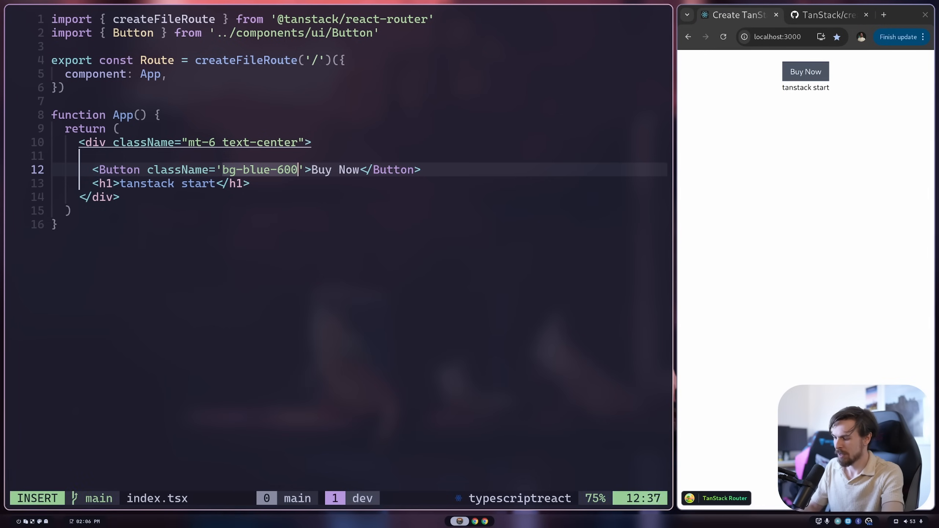
- Set the page Button's className to 'bg-blue-600 mt-24'
text(mt-24)
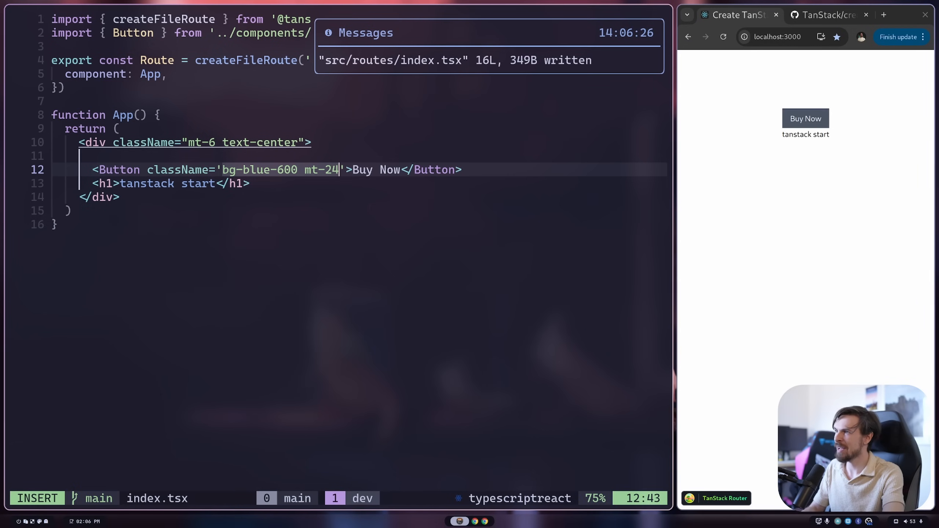
key(BackSpace)
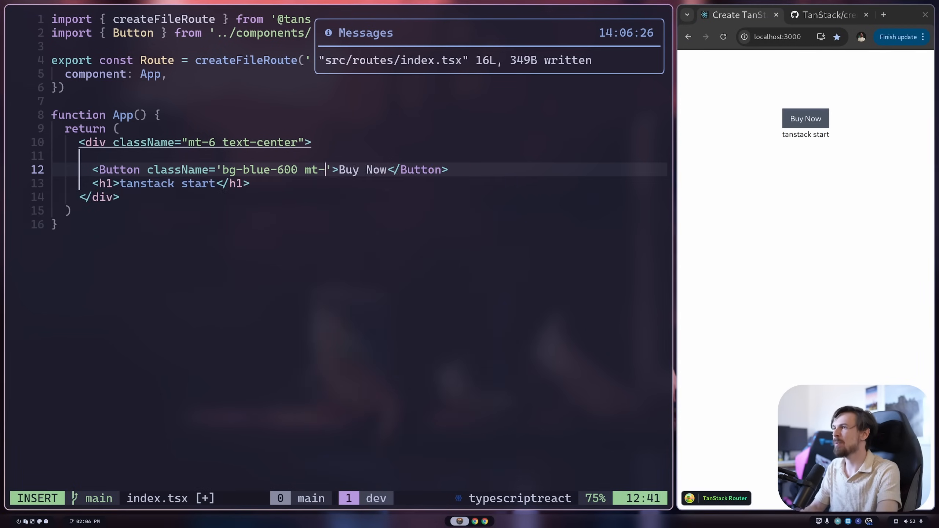
key(Escape)
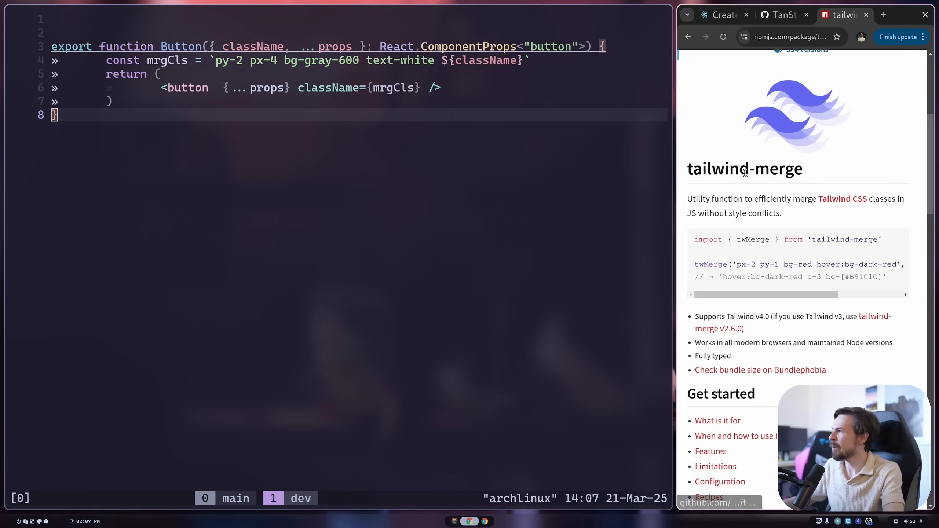
- Add className as the second argument to twMerge in Button.tsx
scroll(down, 3)
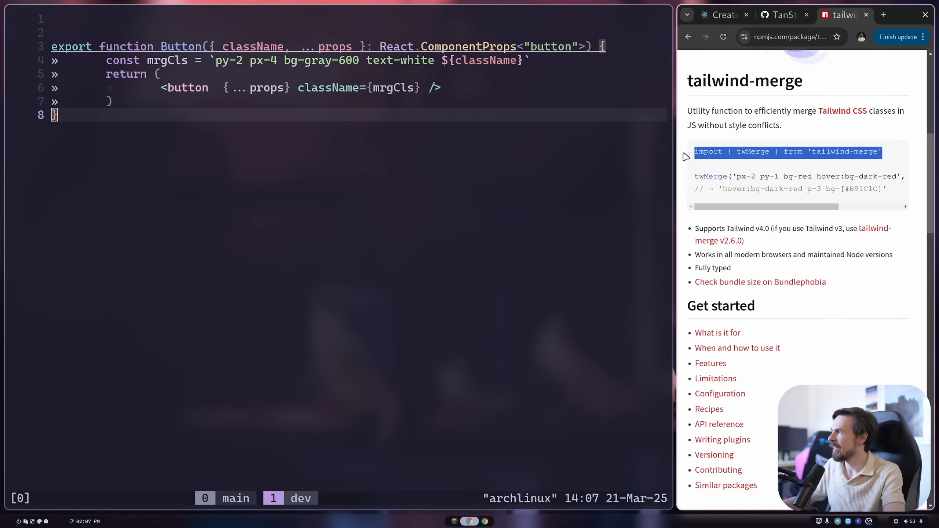
mouse_move(862, 115)
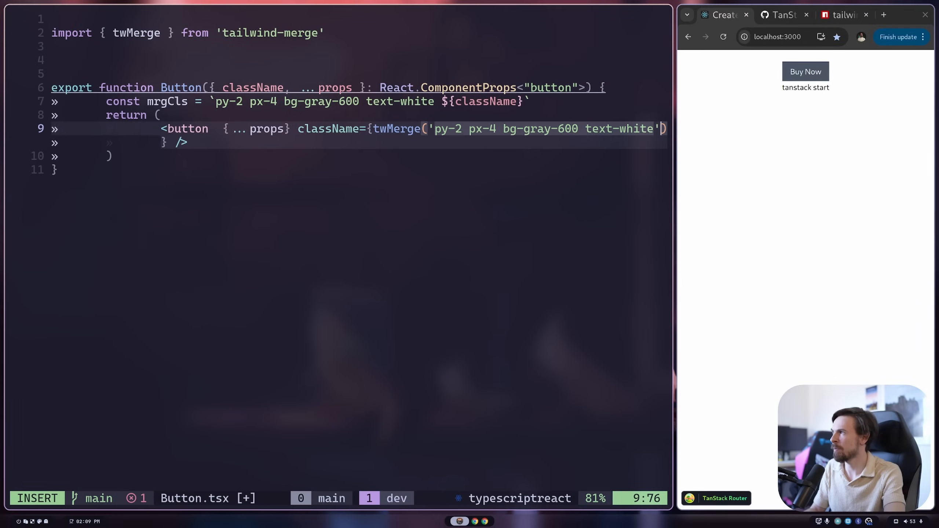
text(,)
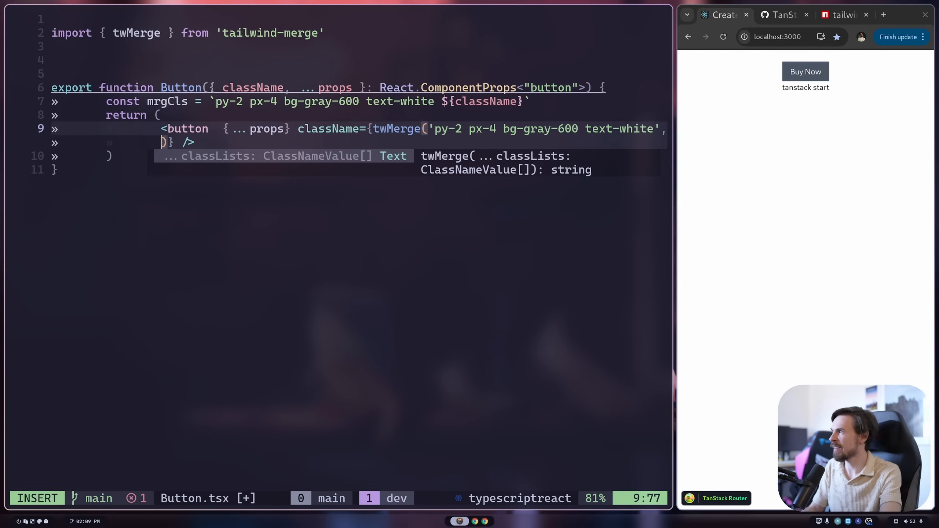
text(class)
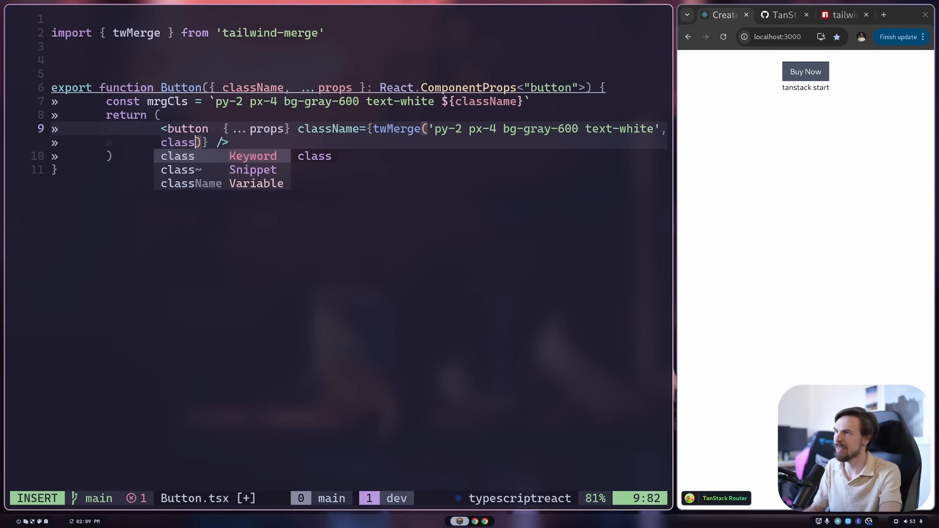
key(Escape)
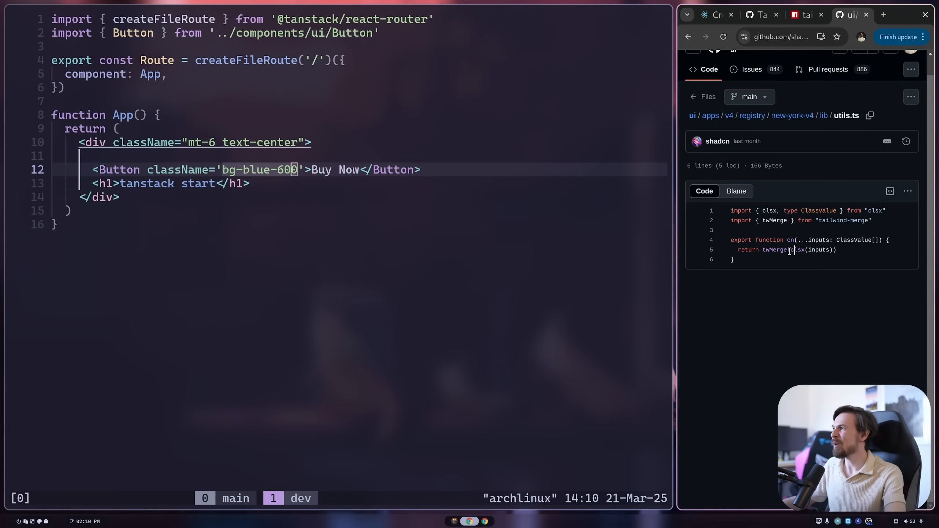
- Highlight clsx in the cn helper of shadcn's lib/utils.ts on GitHub
double_click(798, 249)
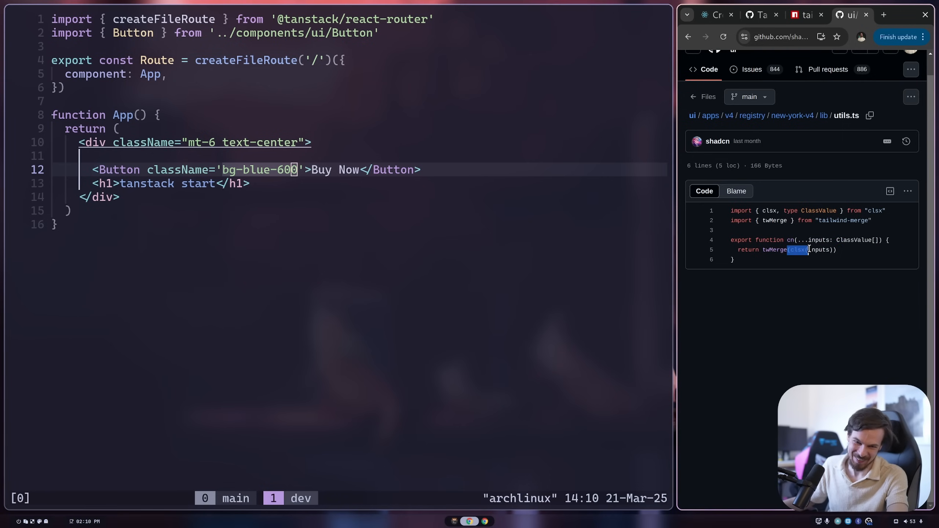
click(813, 264)
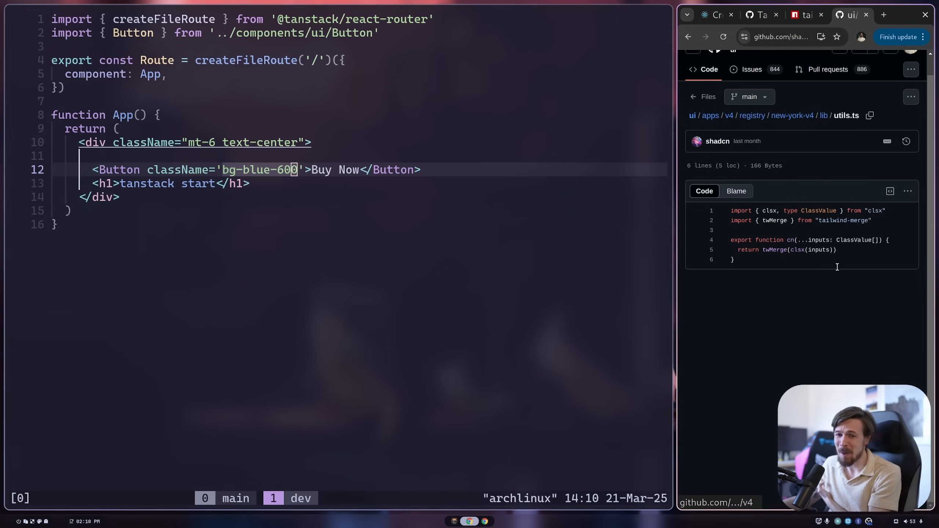
double_click(801, 250)
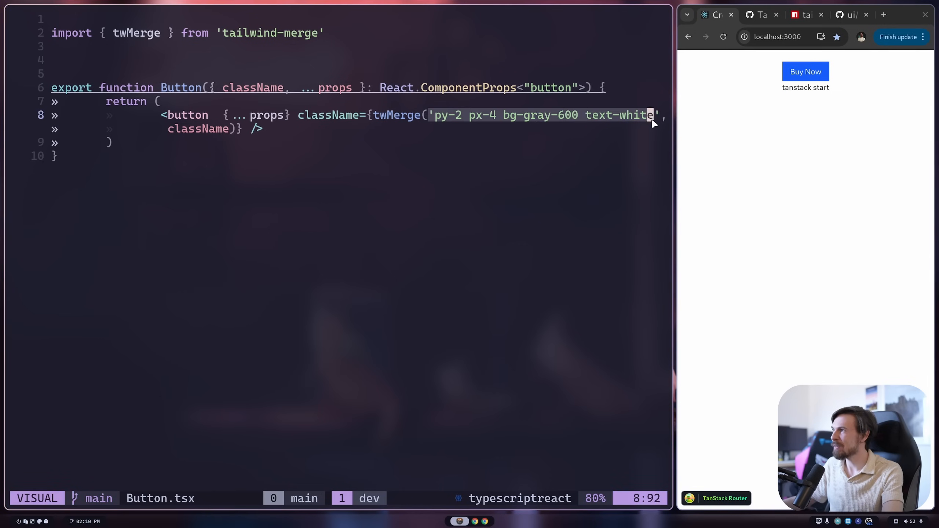
- Pass cn a conditional height object {'h-52': true, 'h-12': false} and save Button.tsx
key(Escape)
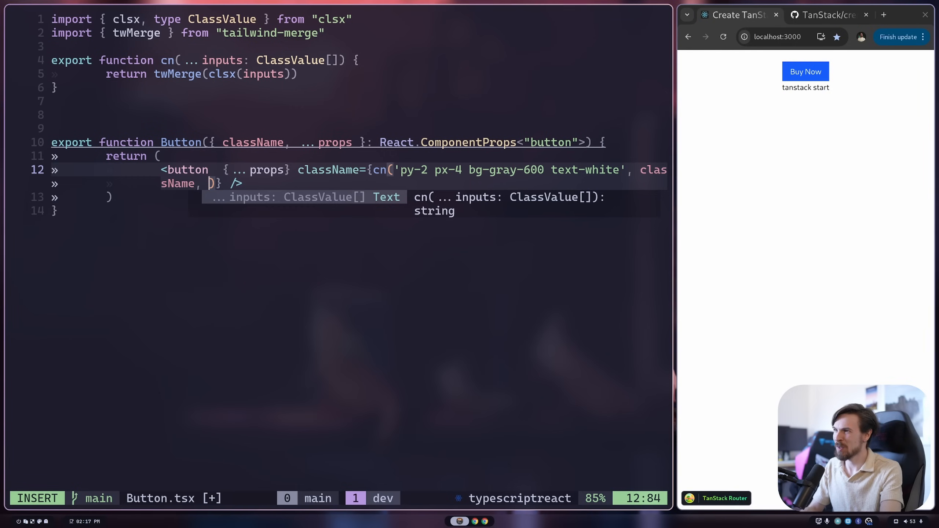
text({)
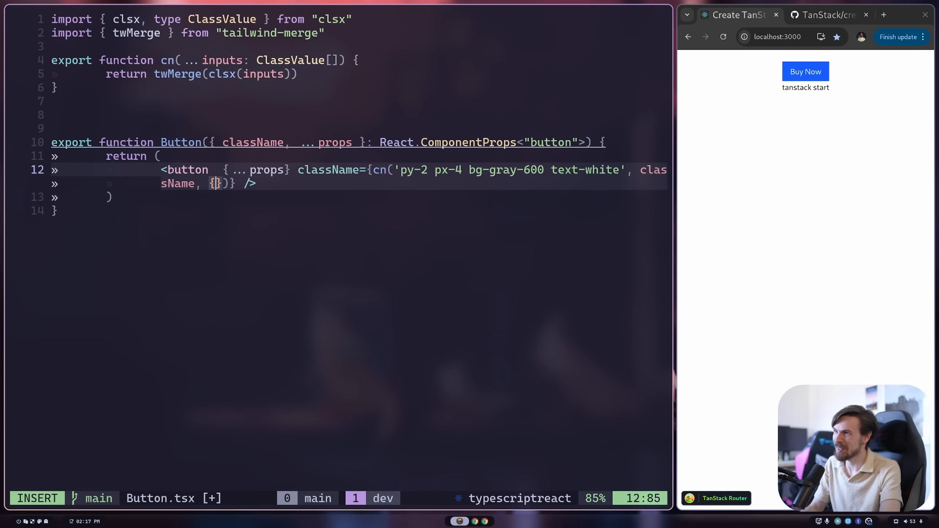
text(h-52')
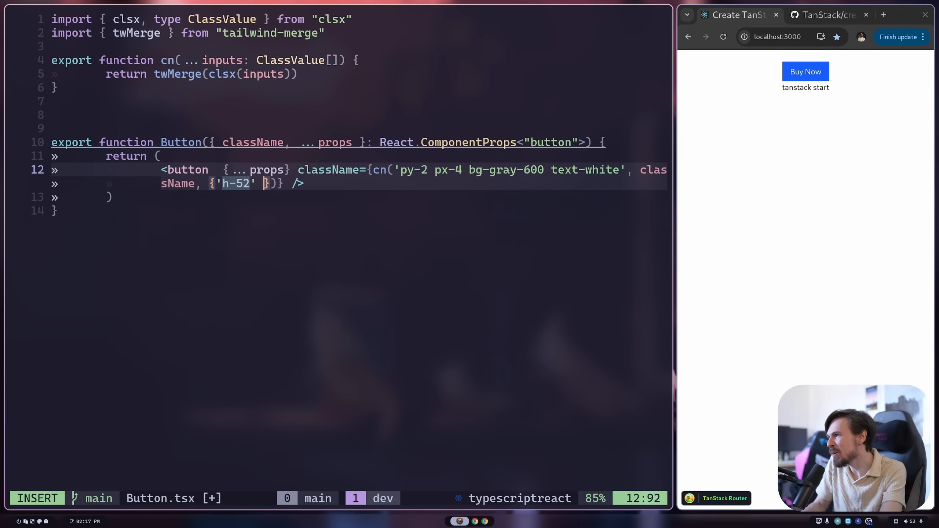
text(: true, ')
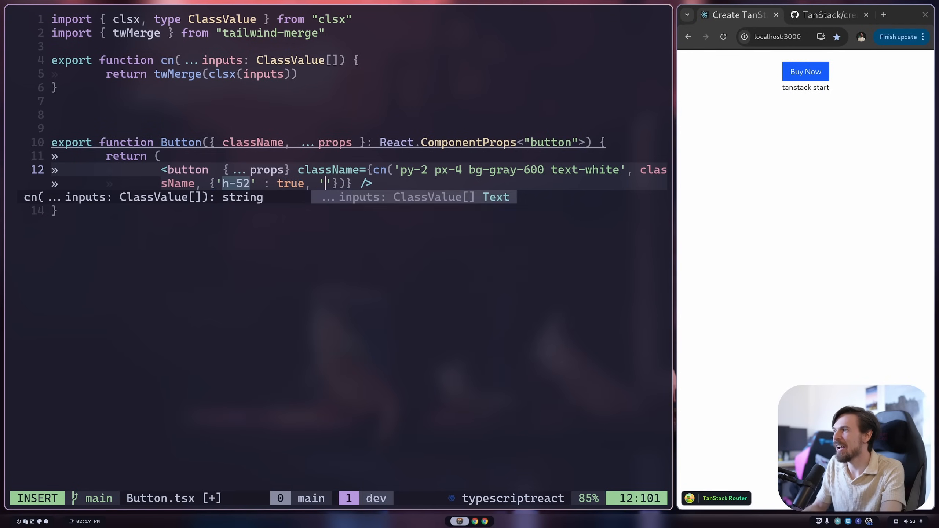
text(h-12)
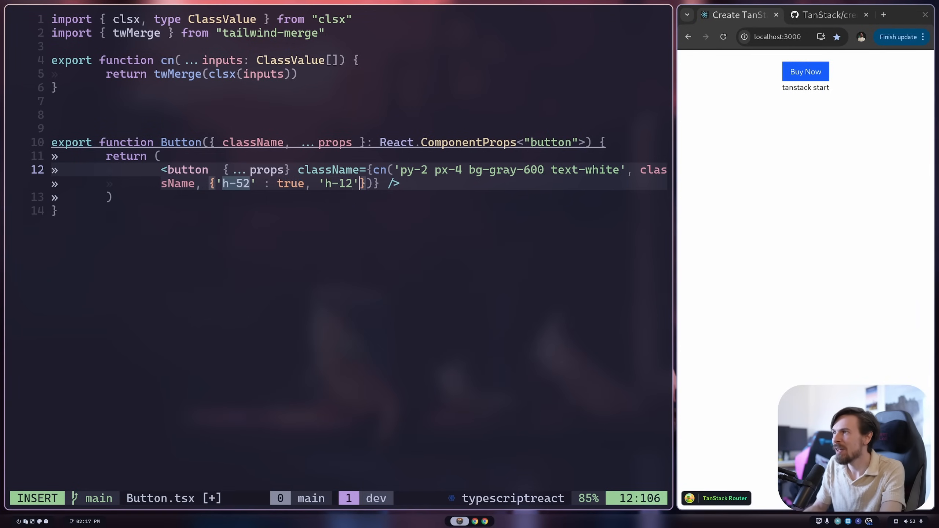
text(false)
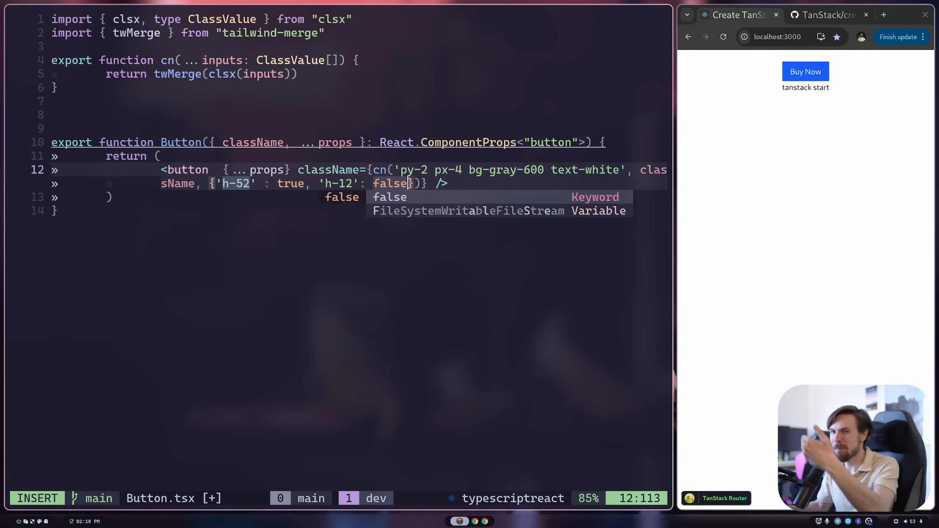
mouse_move(421, 176)
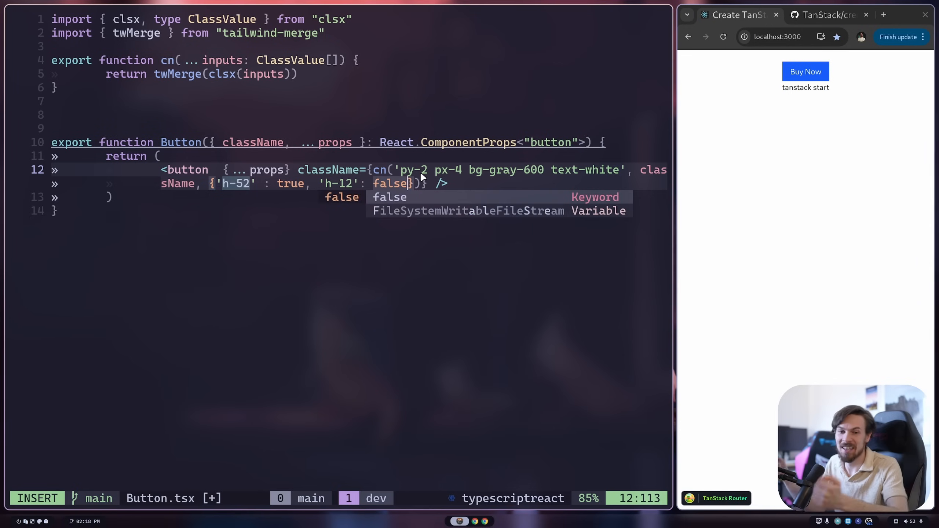
key(Escape)
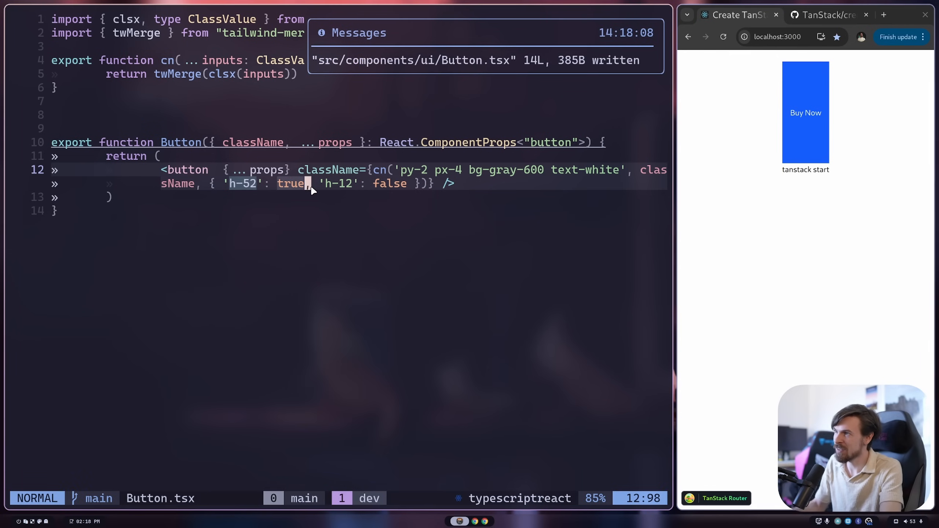
text(false)
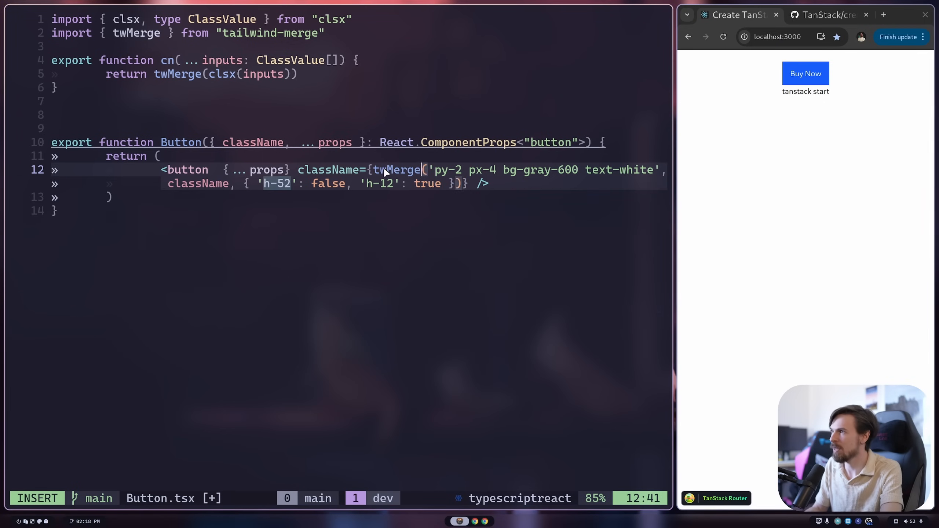
- Restore twMerge with h-12 enabled and try a `${true && '…'}` template-string class
key(Escape)
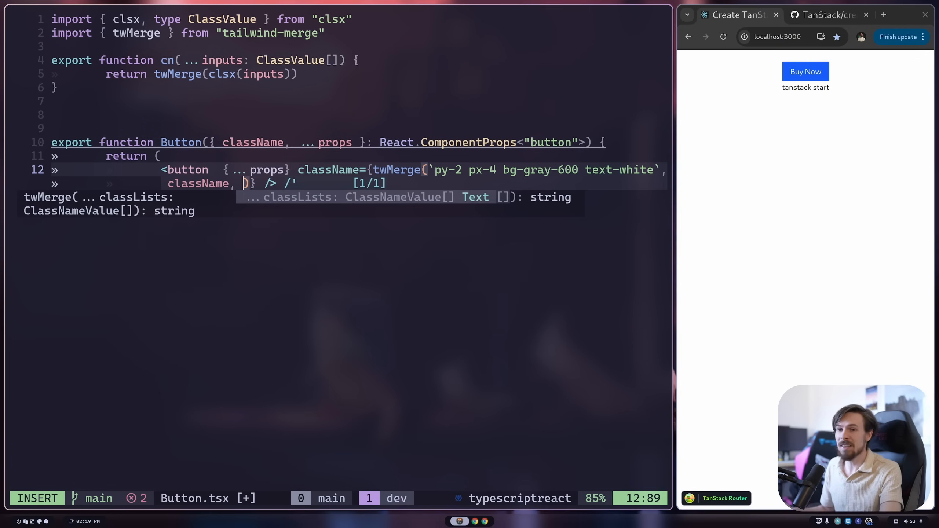
text(`)
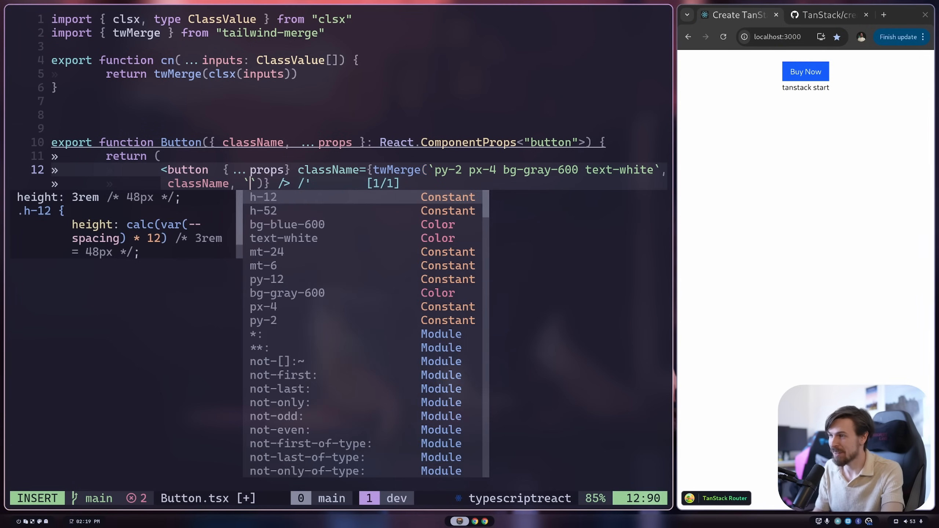
text(${true &)
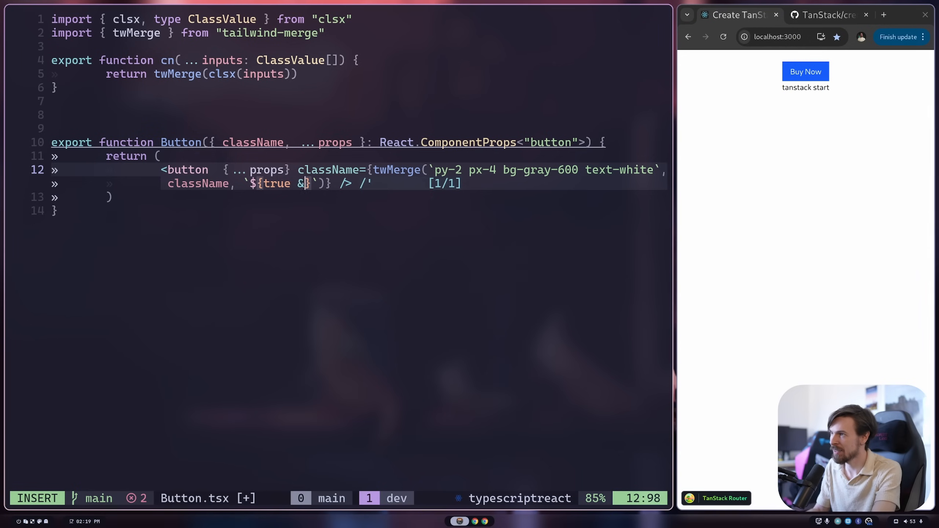
text('bg-blue-600'>Buy Now</Button>)
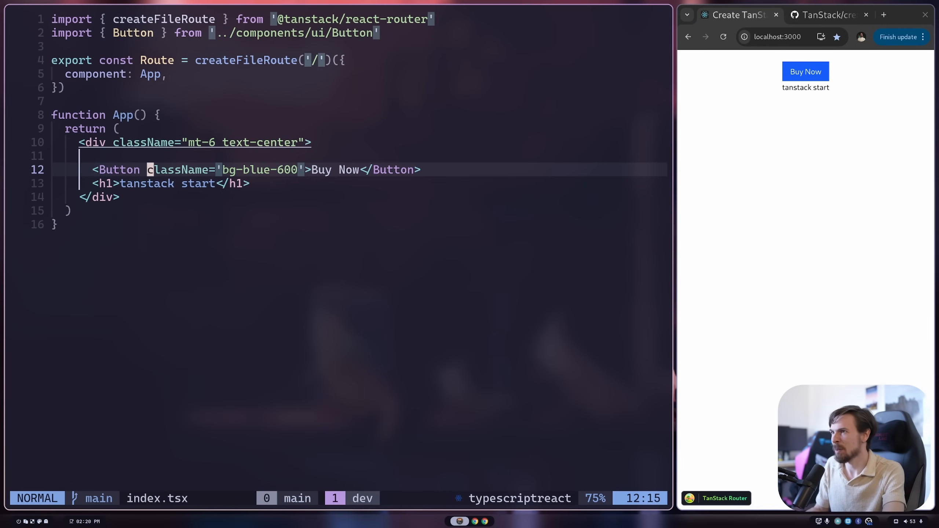
- Try variant="secondary", then a color prop, on the Buy Now Button in index.tsx
text(va)
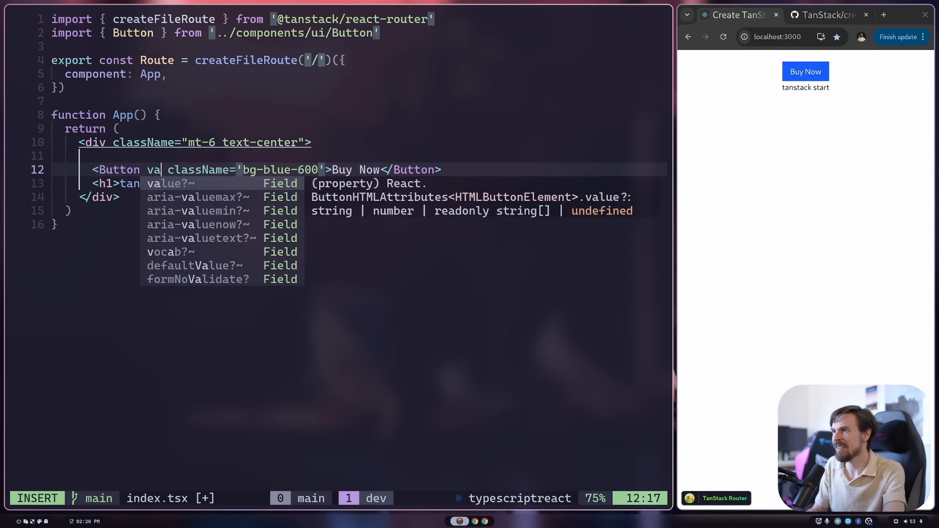
text(riant="s)
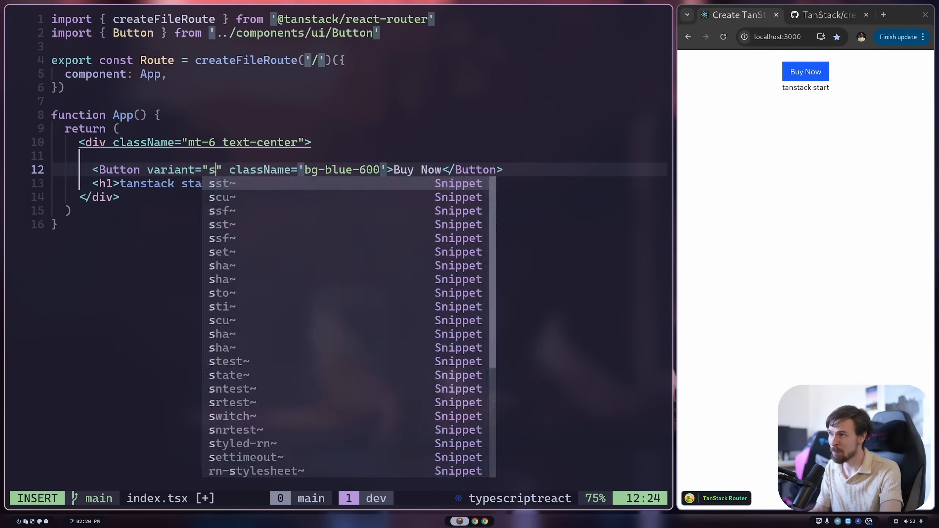
text(de)
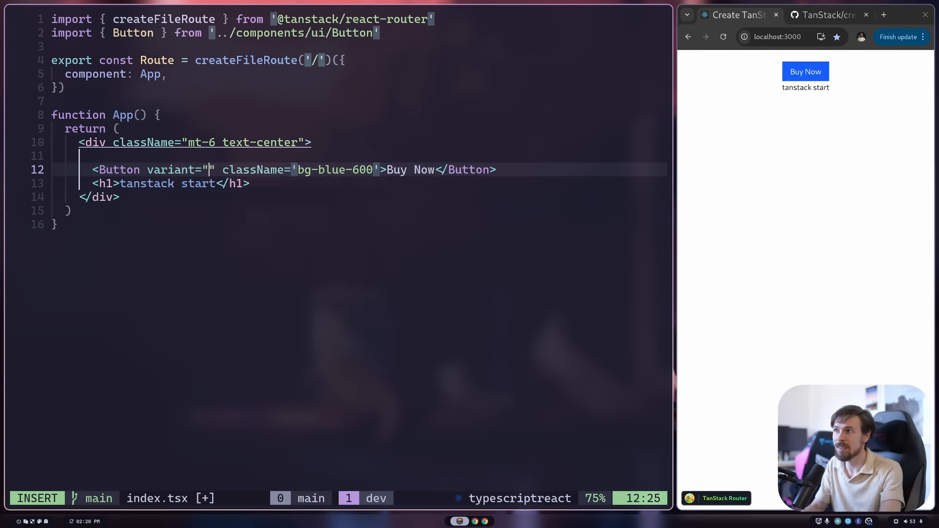
text(secondar)
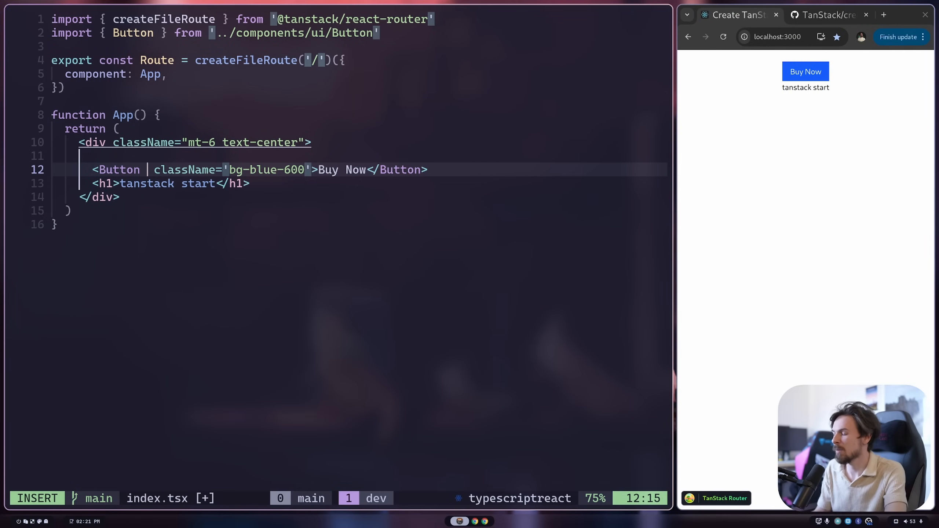
text(color=)
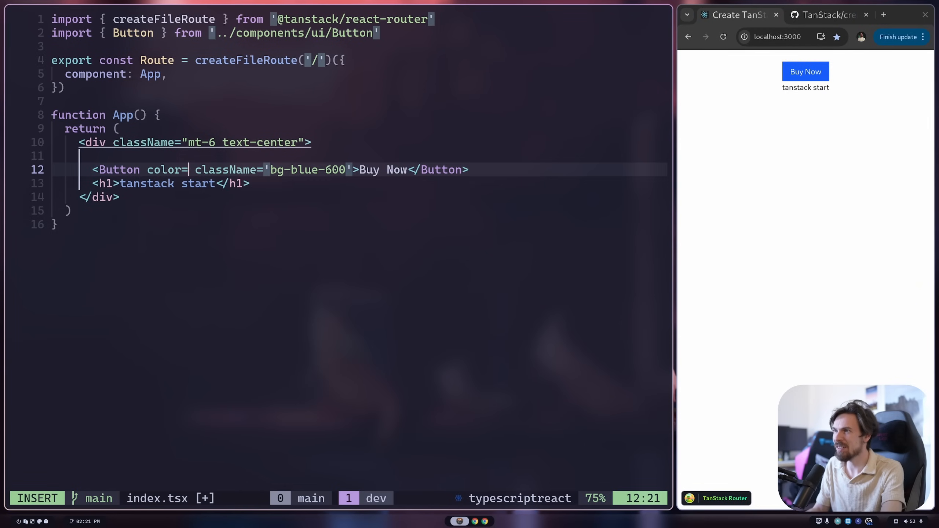
text({} s)
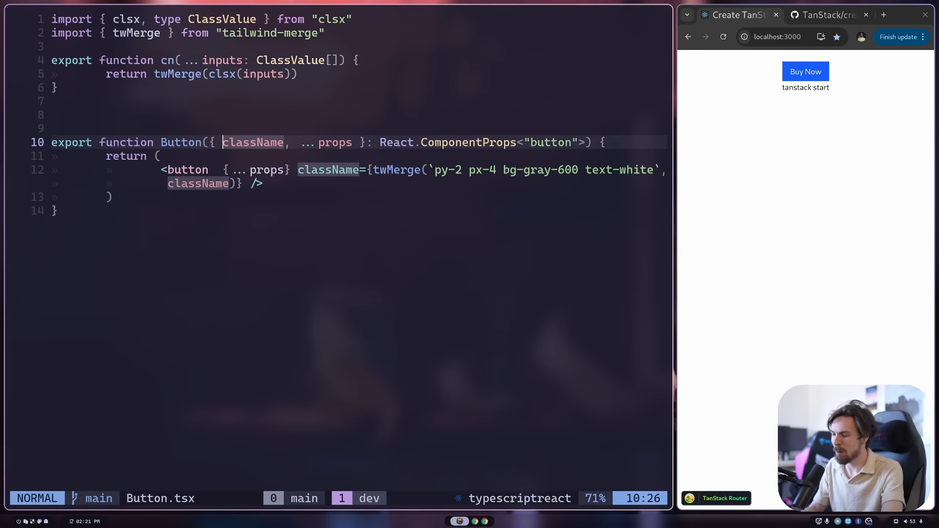
- Add color and size props and a ${color === 'red'} condition in the twMerge class string
text(color,size,)
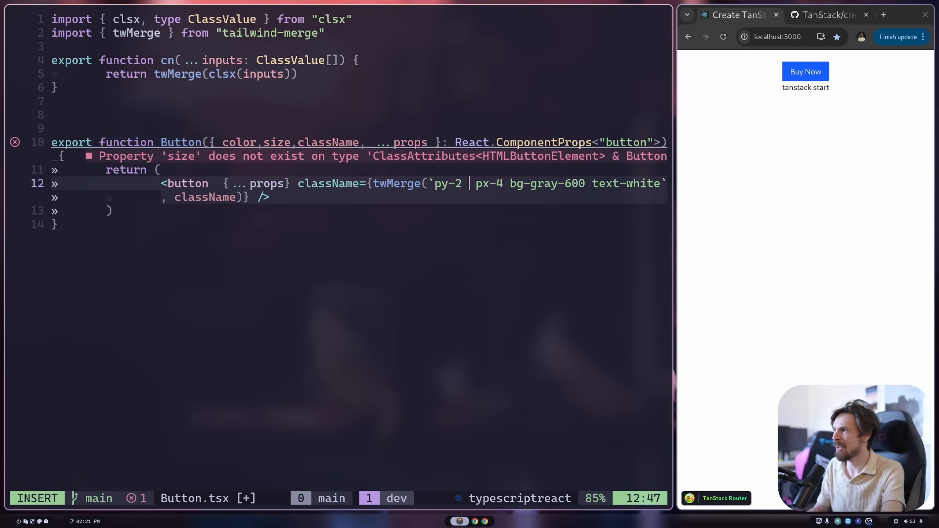
text(${si)
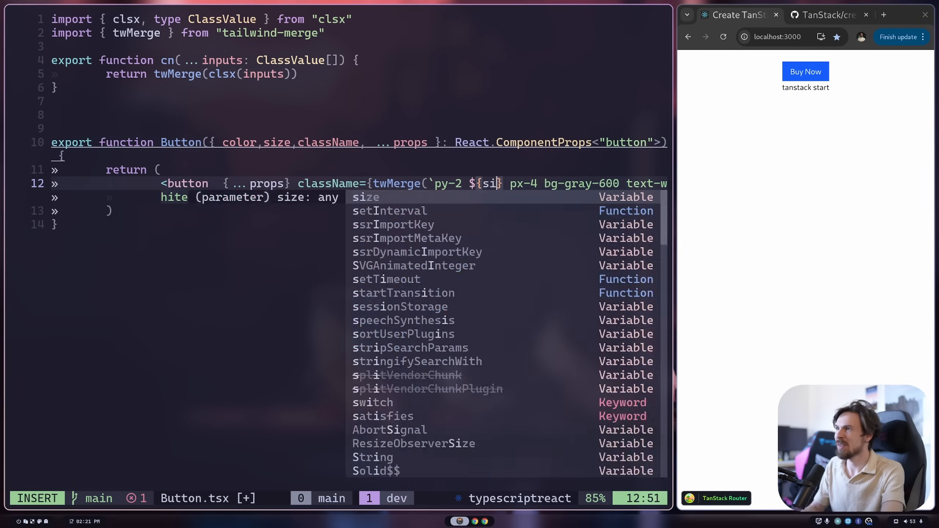
text(color ===)
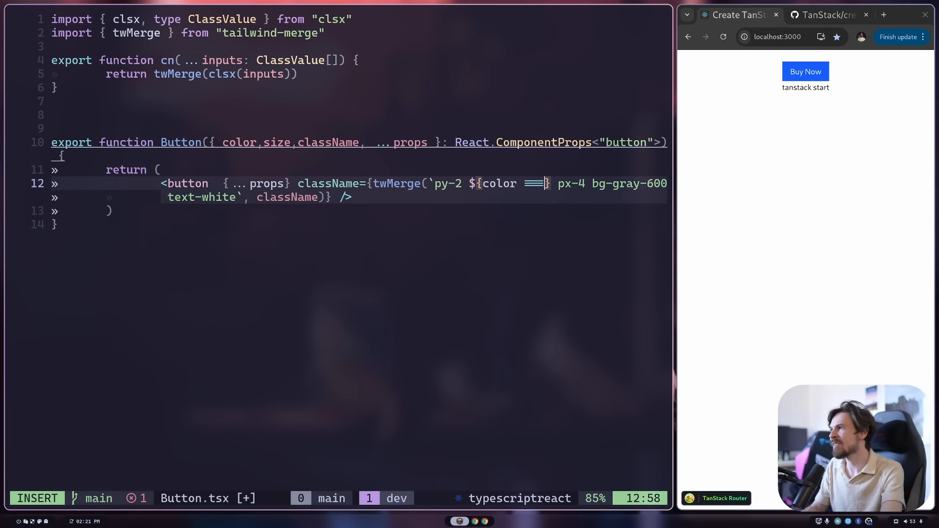
text('red')
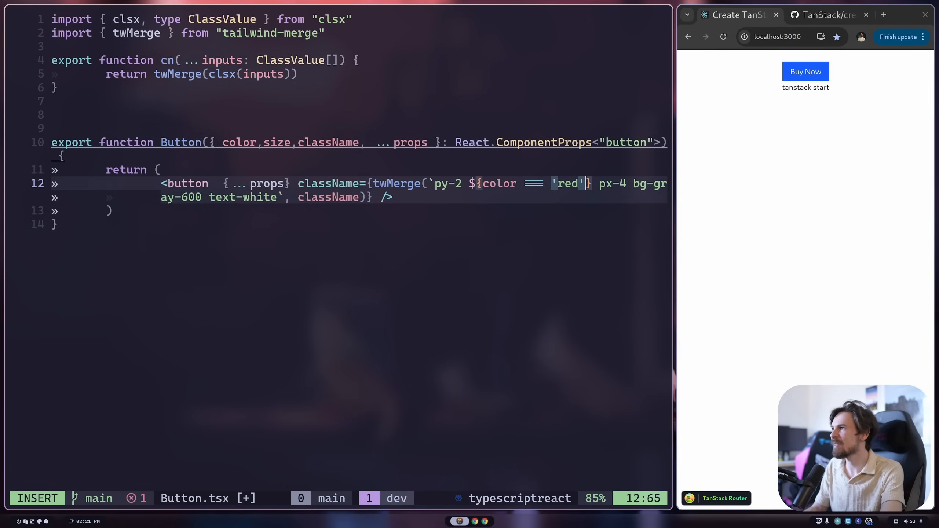
key(BackSpace)
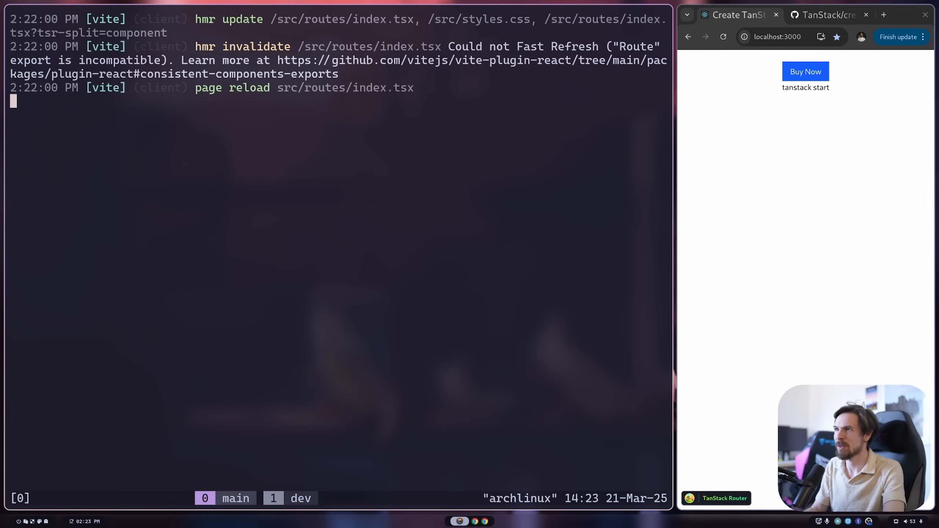
- Install class-variance-authority with npm and reopen Button.tsx with nvim
text(npm i class-variance-authority)
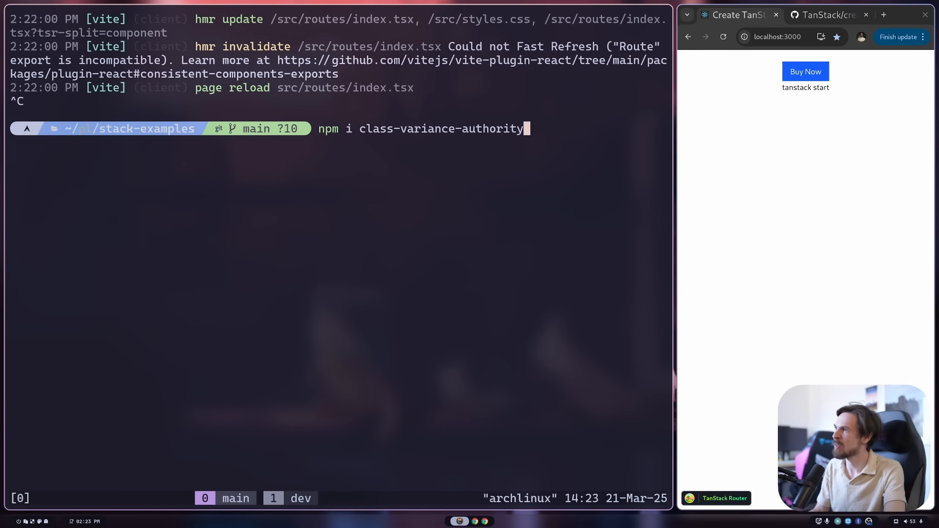
text(nvim)
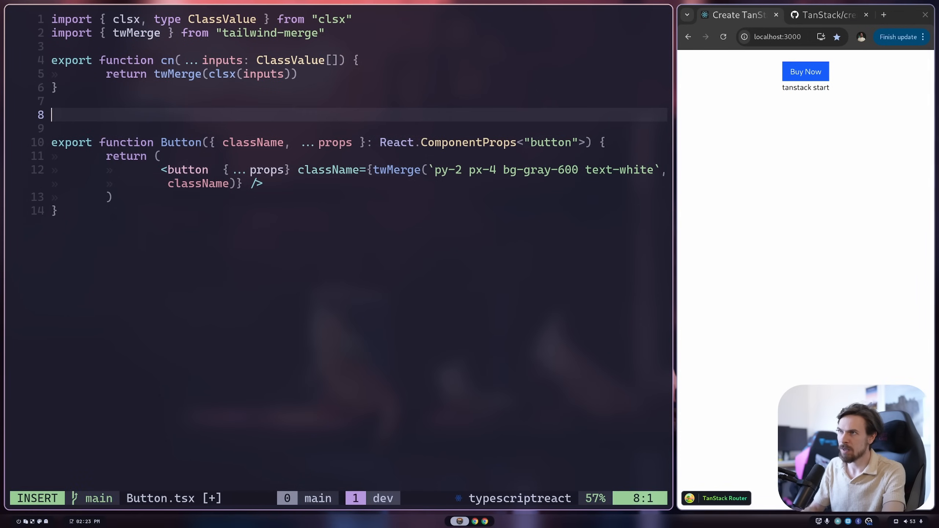
- Start const buttonVariants = cva() with the base button classes and an options object
text(const)
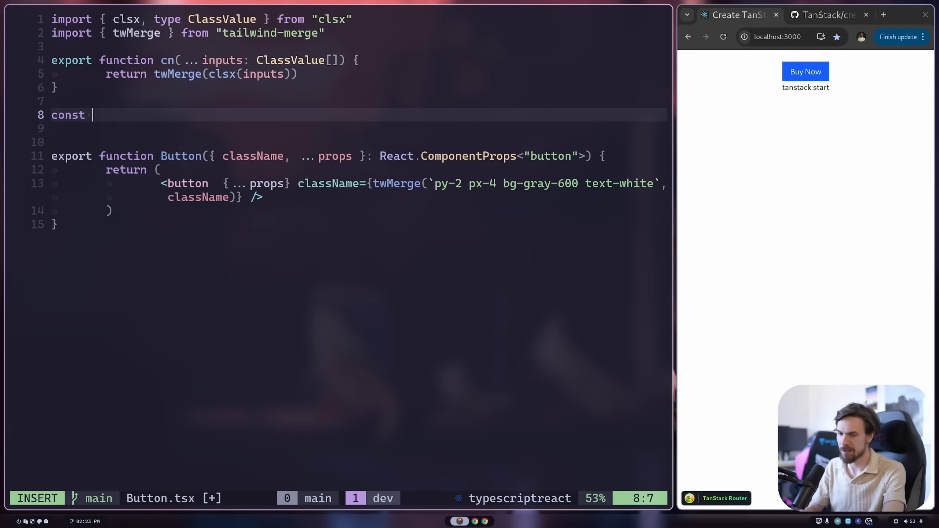
text(buttonVa)
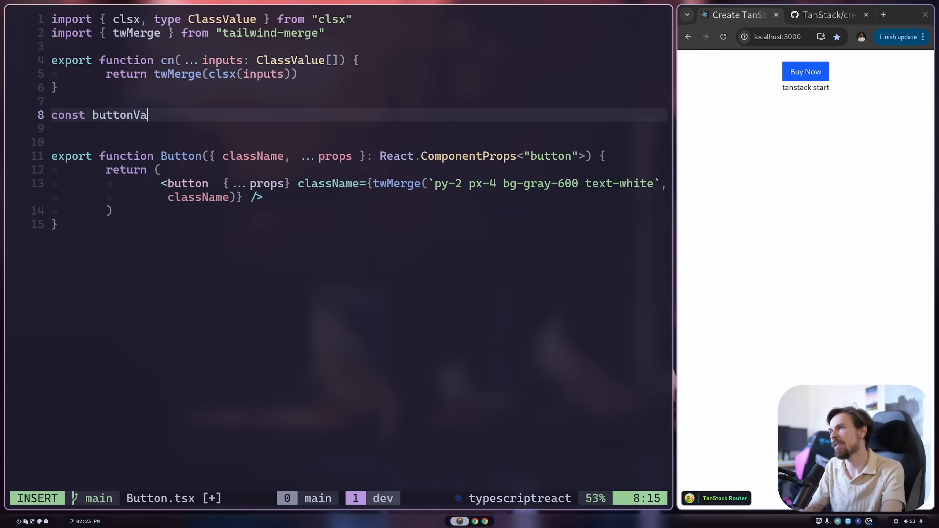
text(riants = cba)
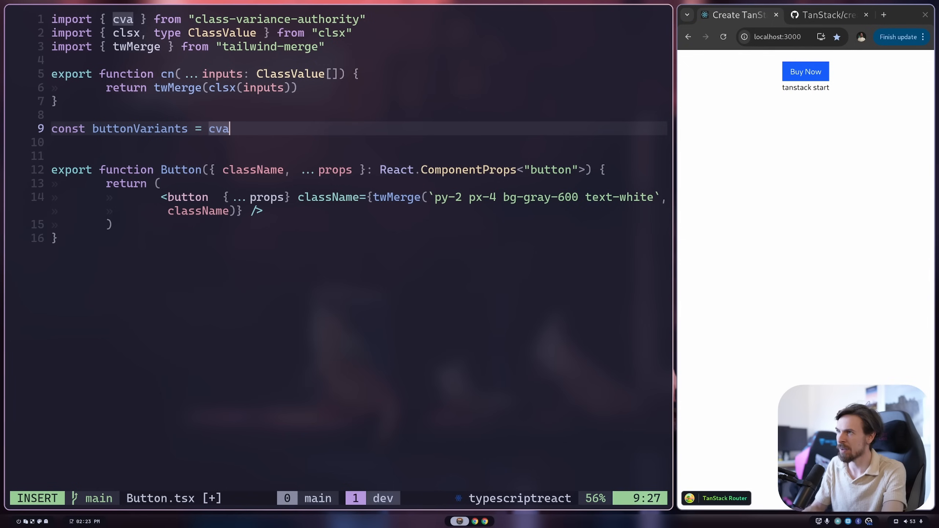
text(()
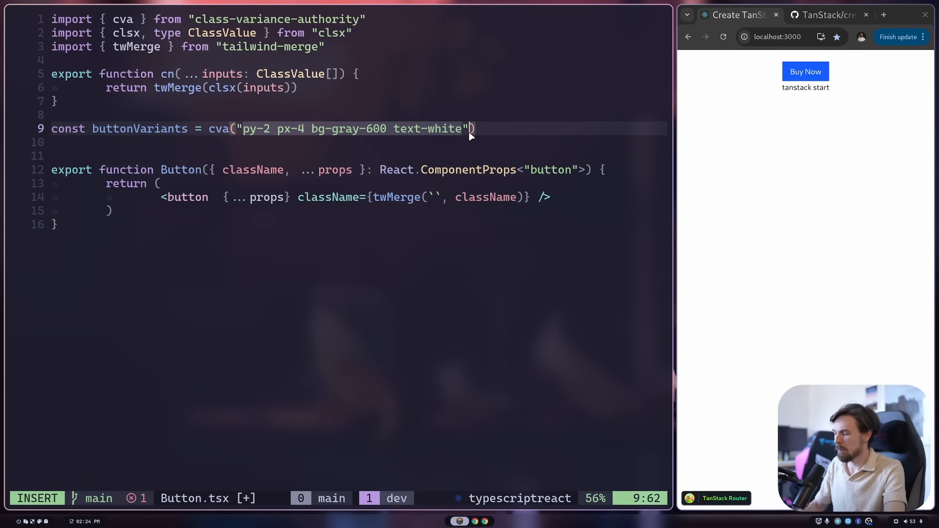
text(,)
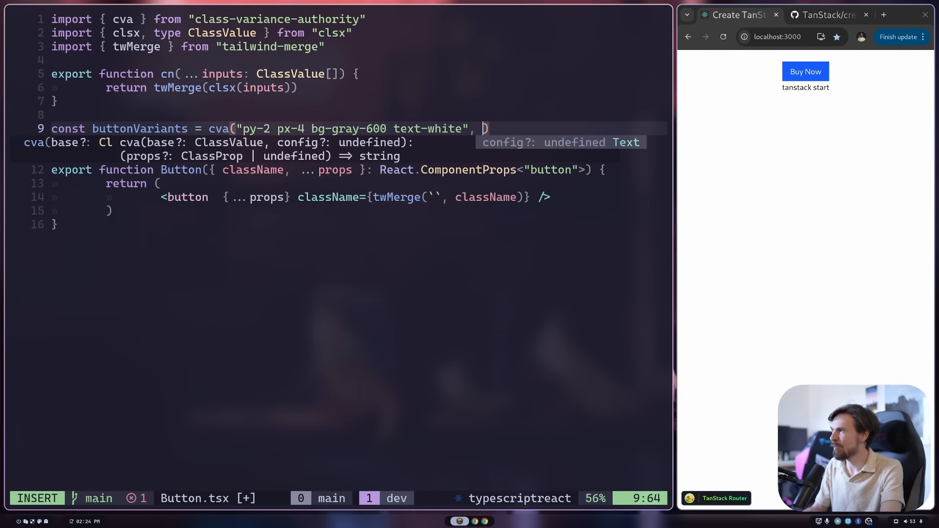
text({)
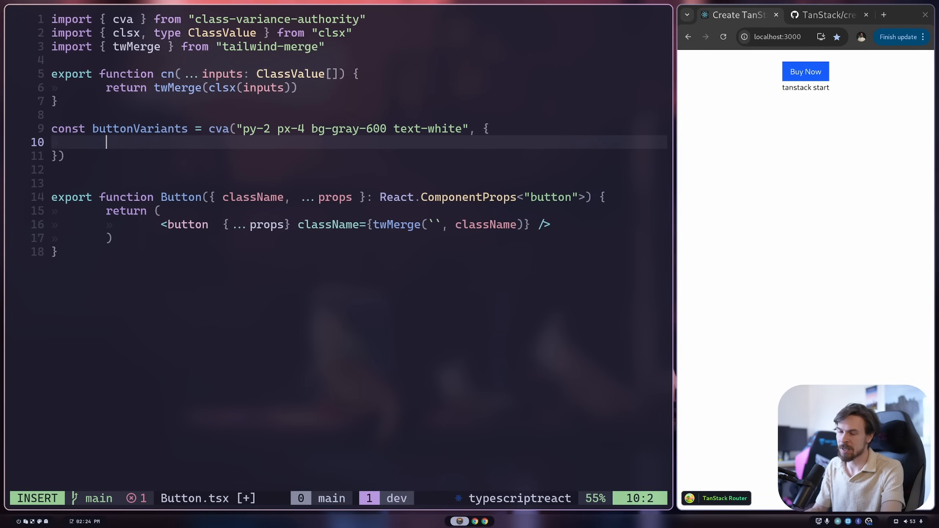
- Add variants: default gray-600, destructive bg-red-600, and a size group
text(varia)
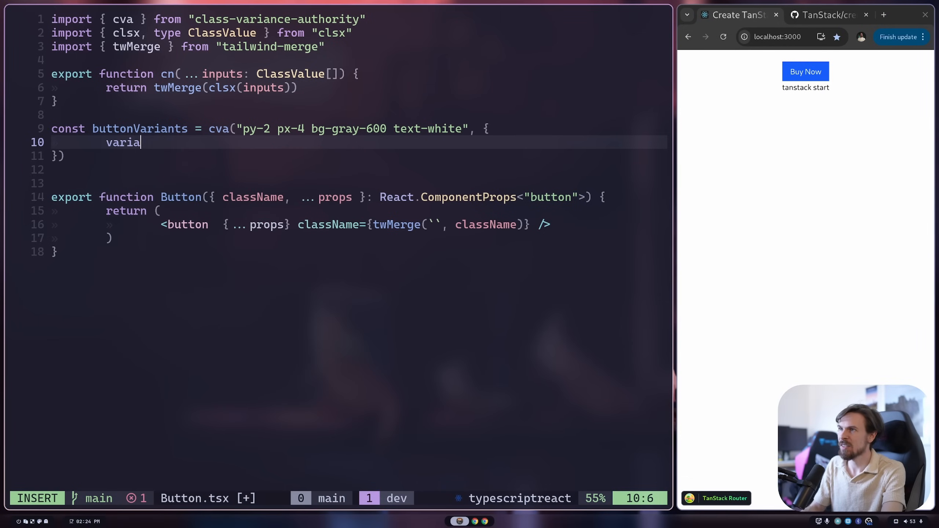
text(nts: {)
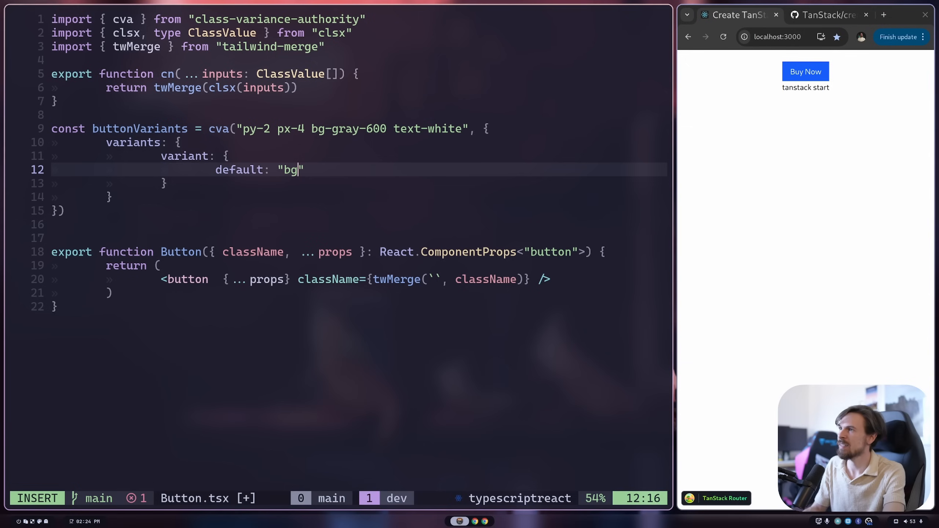
text(gr)
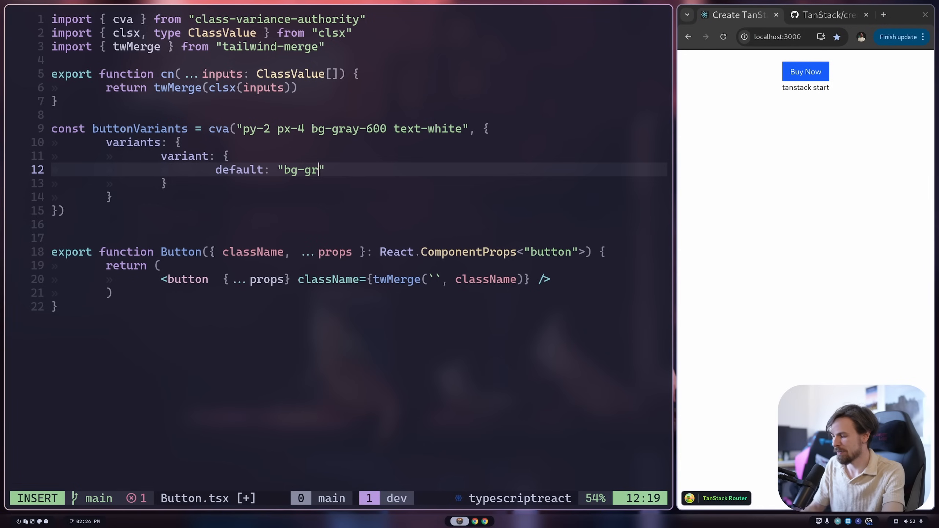
text(ay-600)
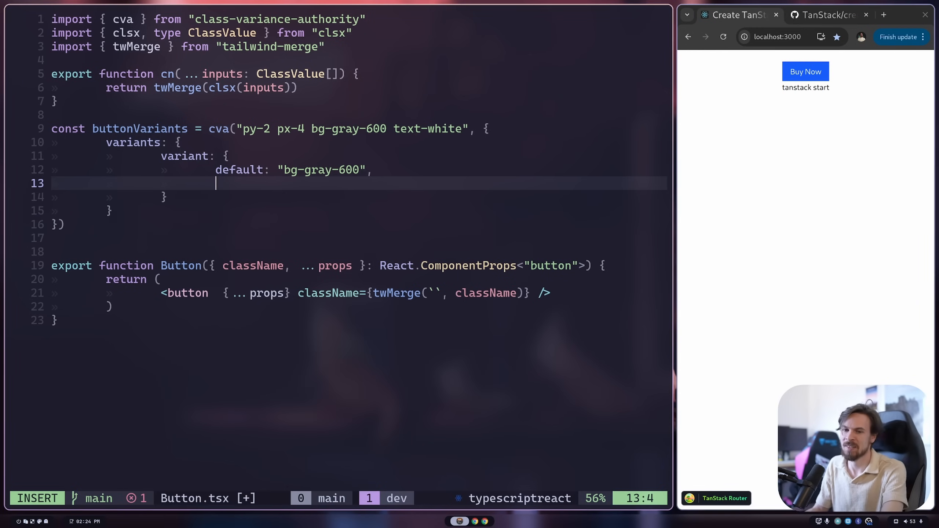
text(destructive: 'b)
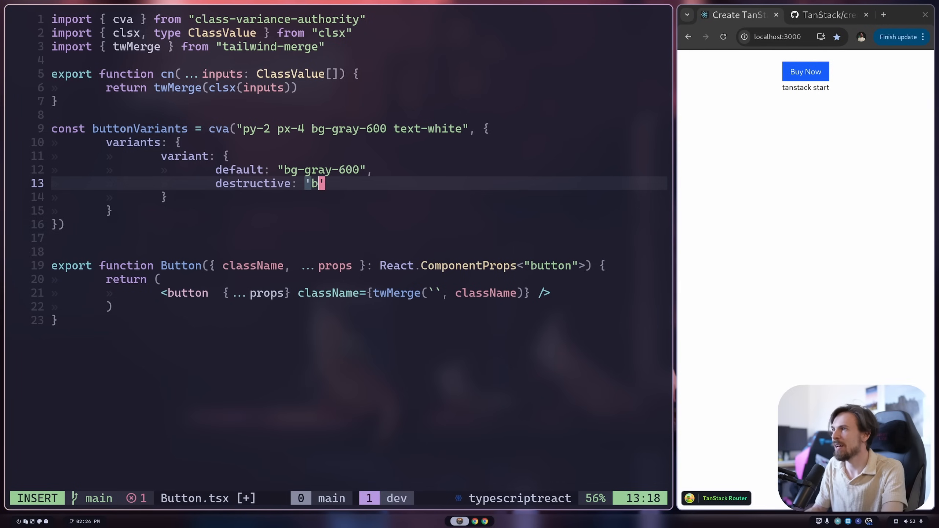
text(g-red-600)
text(primary: 'bg-teal-600)
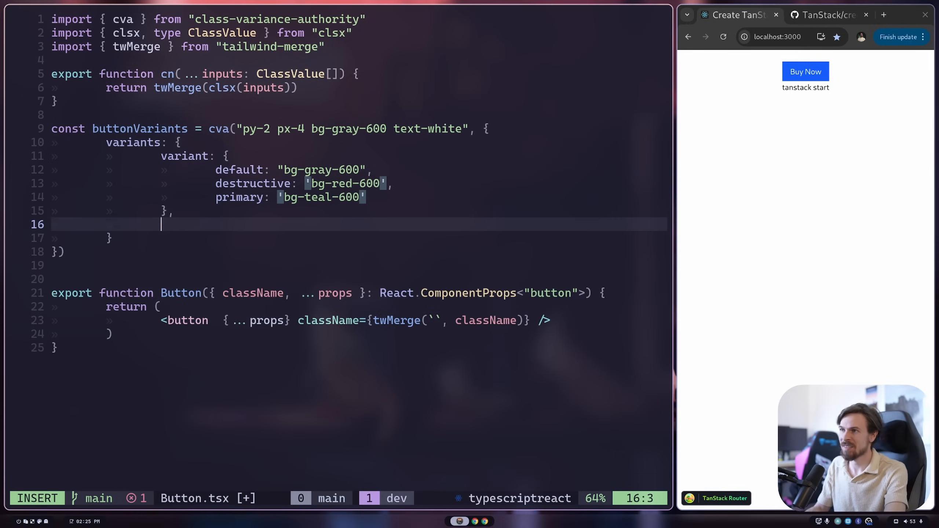
text(size: {)
text(default:)
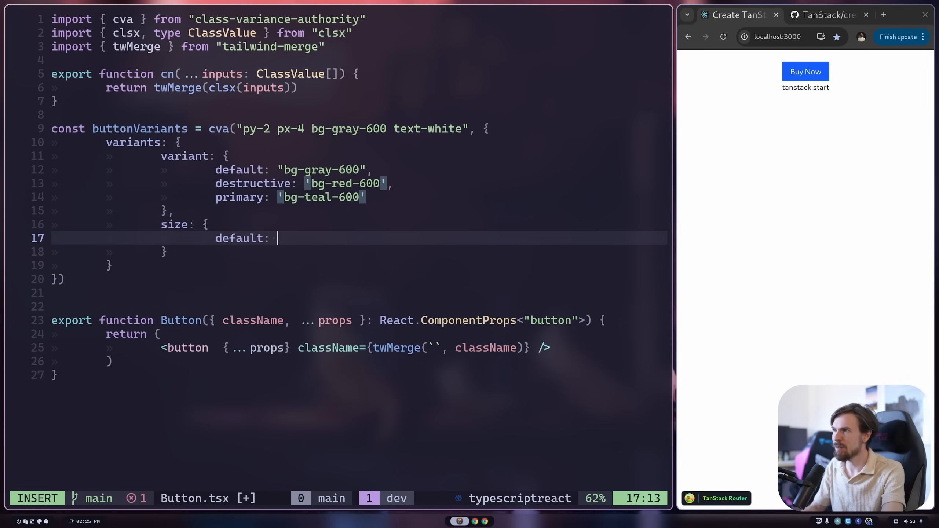
text('')
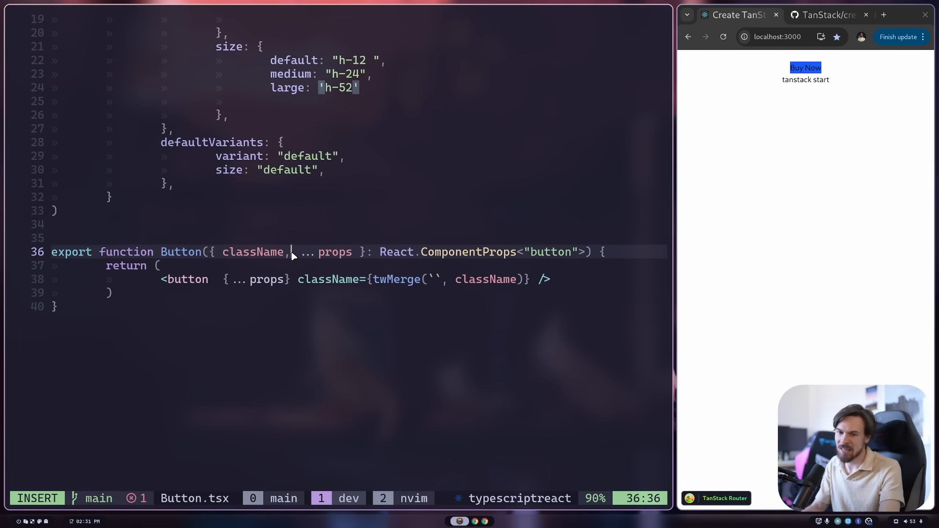
- Add variant and size props typed with VariantProps<typeof buttonVariants>
text(variant,)
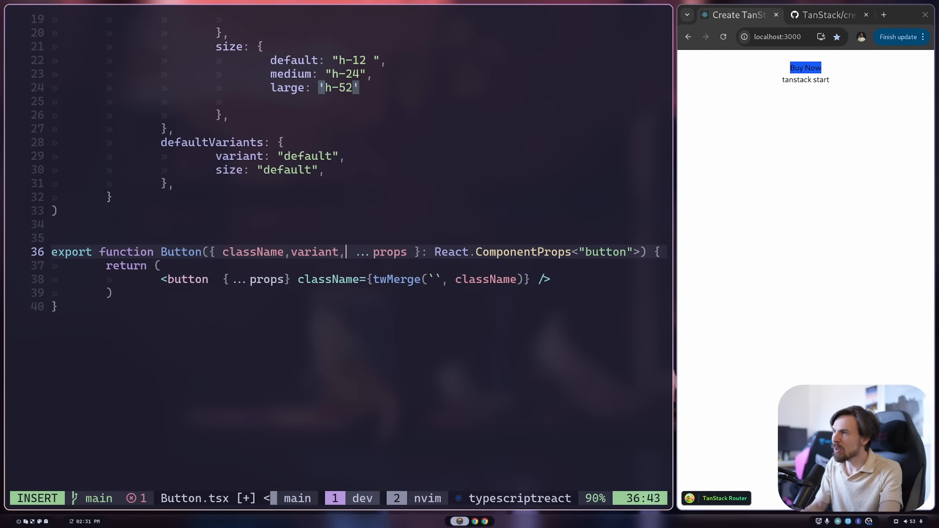
text(size)
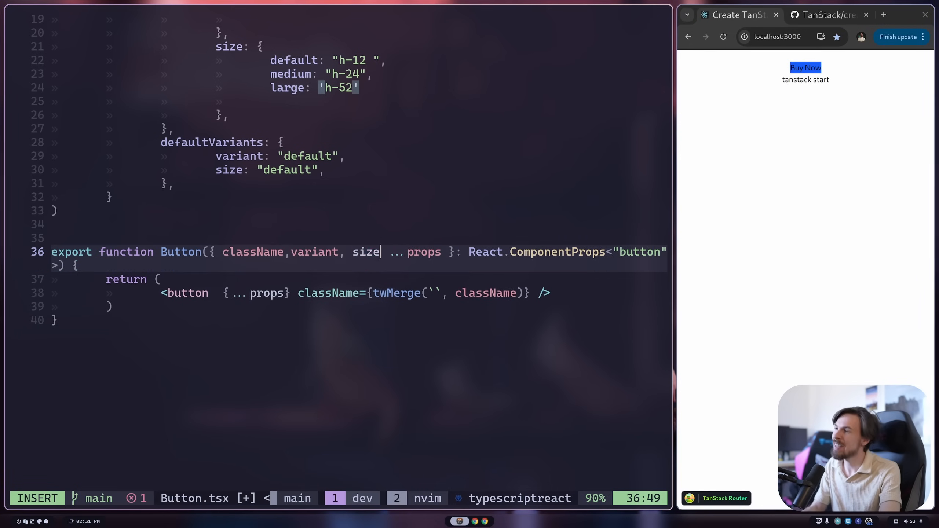
text(,)
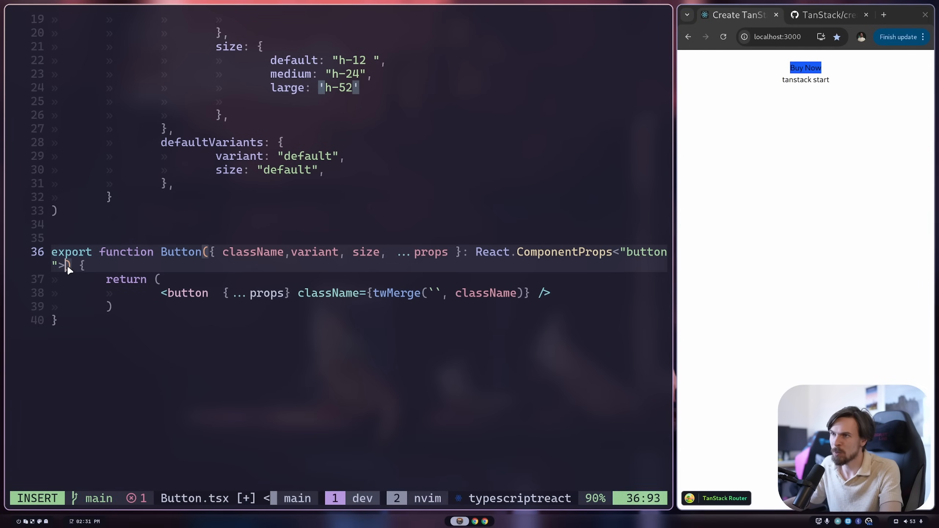
text(&)
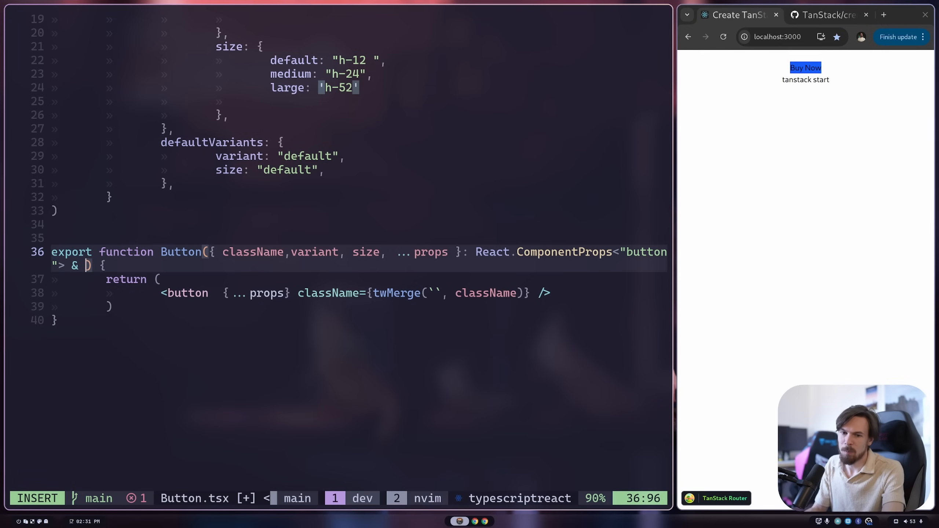
text(VariantProps)
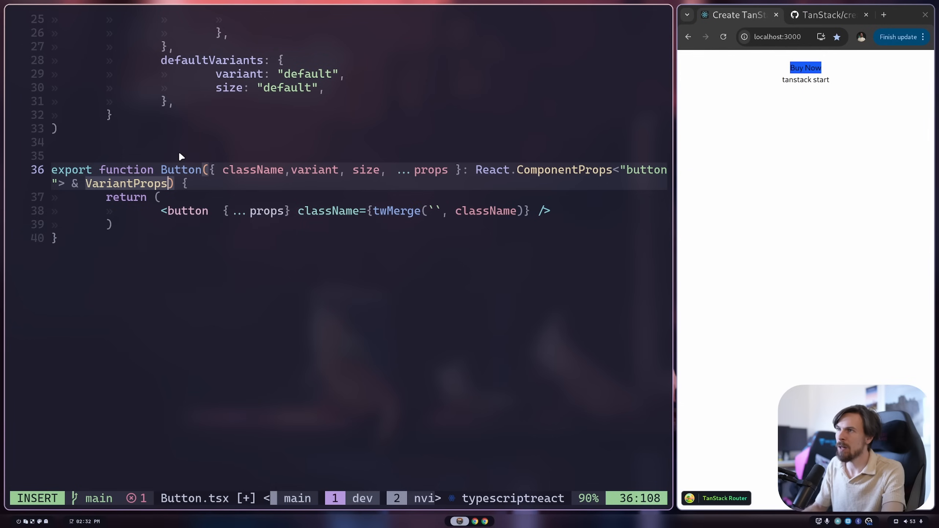
text(<type>)
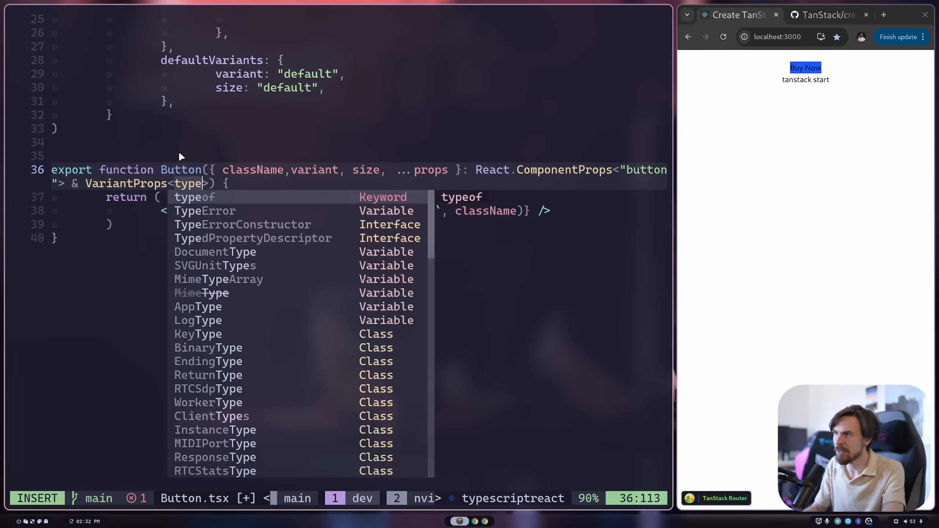
text(buttonVariants)
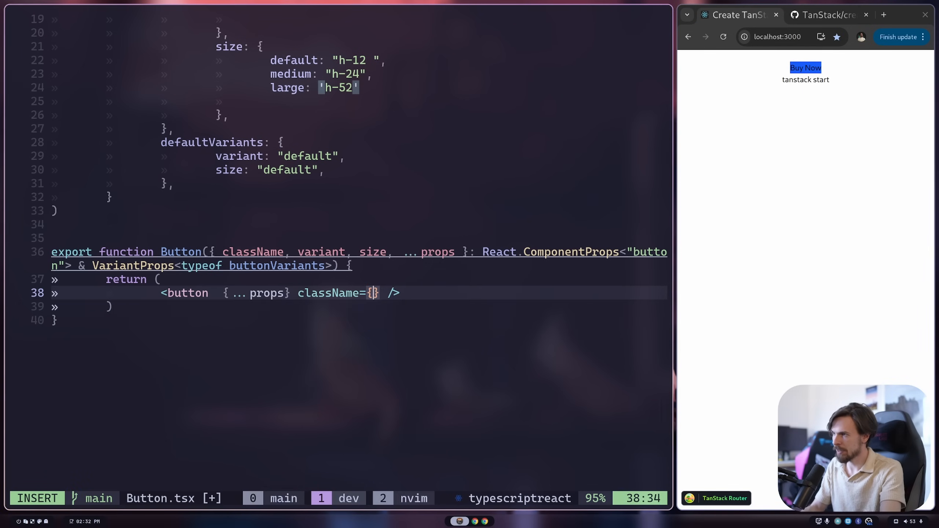
- Set className to twMerge(buttonVariants({ variant, size, className })) and save
text(twMerge()
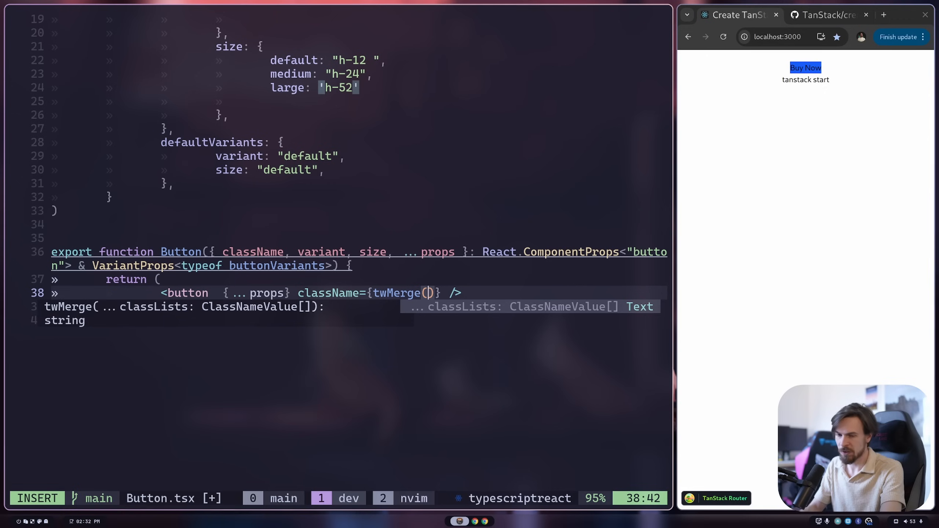
text({})
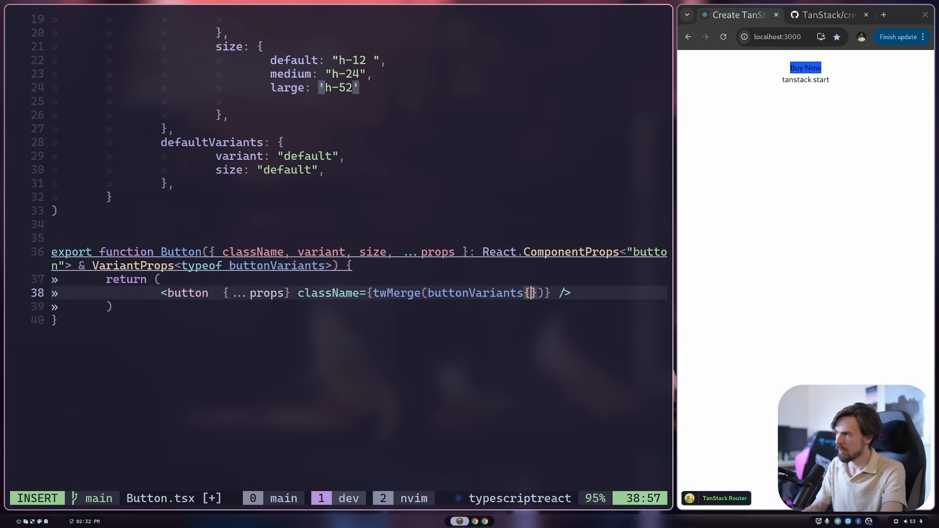
text(()
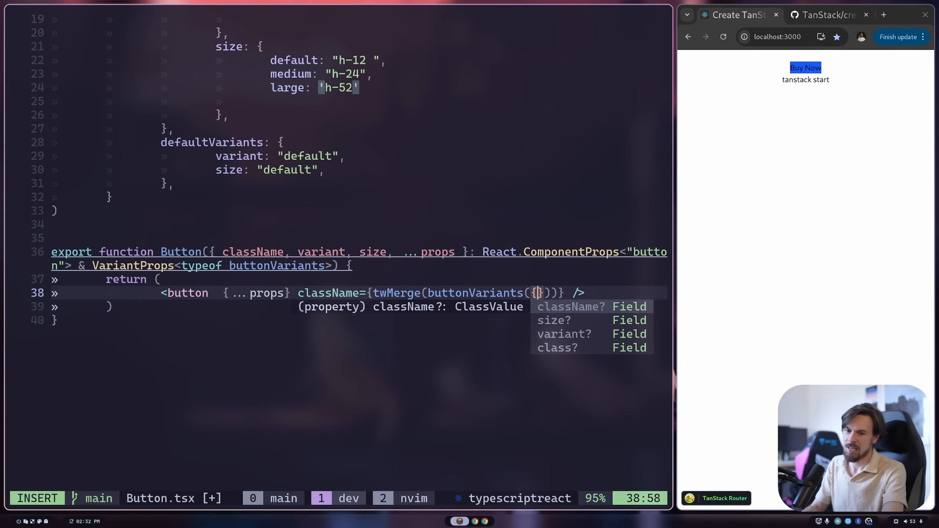
text(variant, size, className)
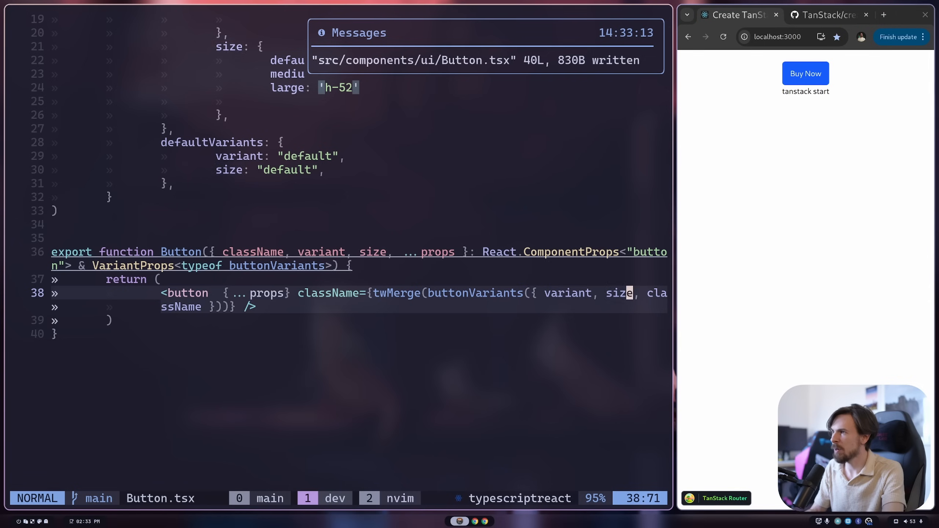
key(j)
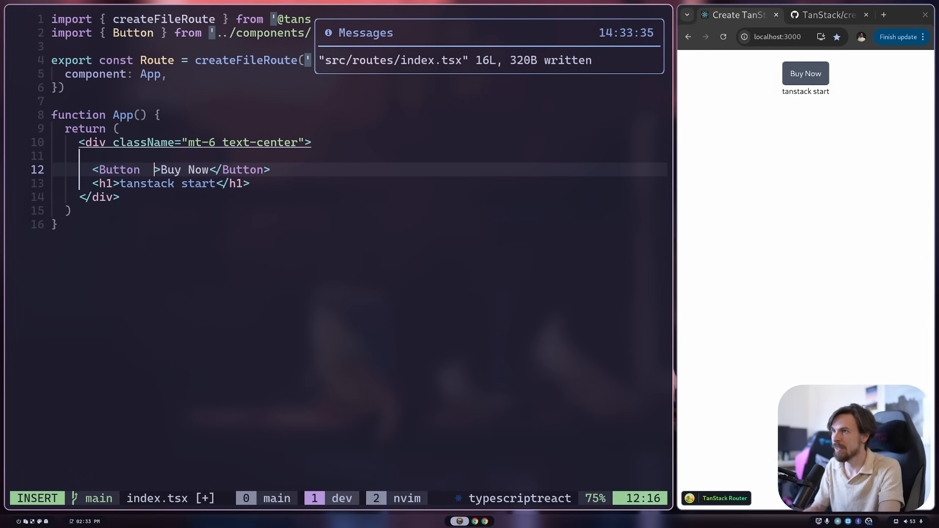
- Give the Buy Now Button variant={'destructive'}, save, and start a size={} prop
text(variant={})
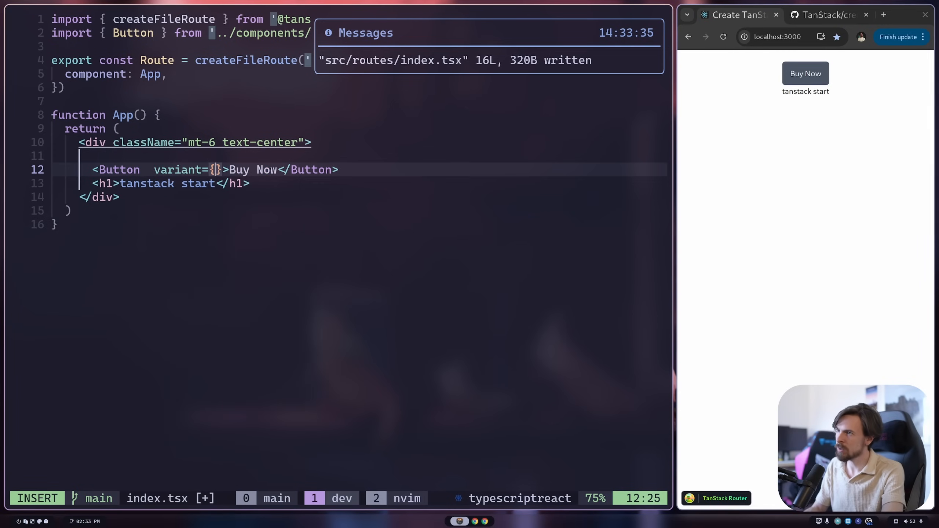
text(')
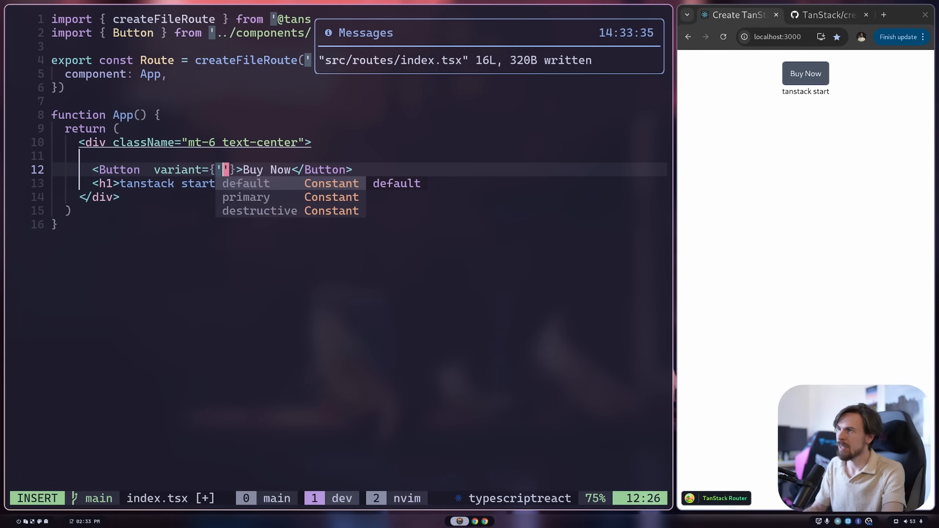
text(primary)
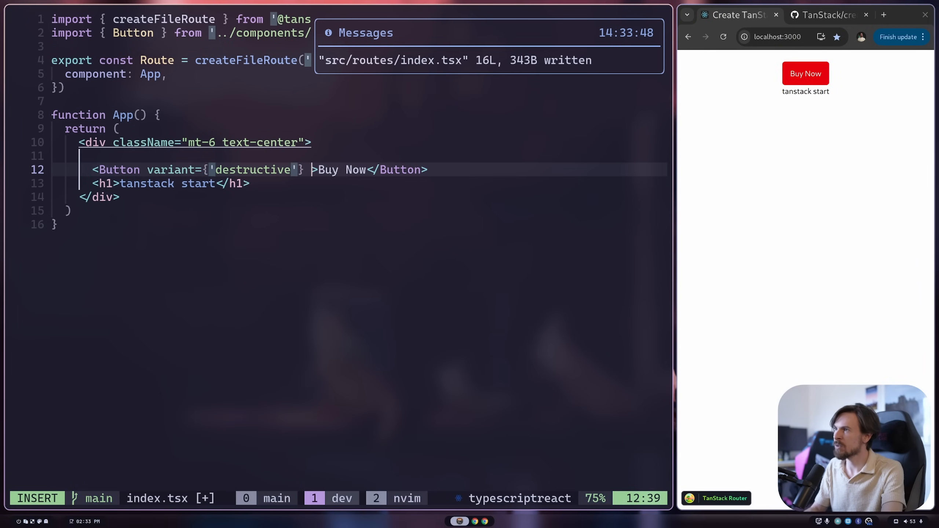
text(size={})
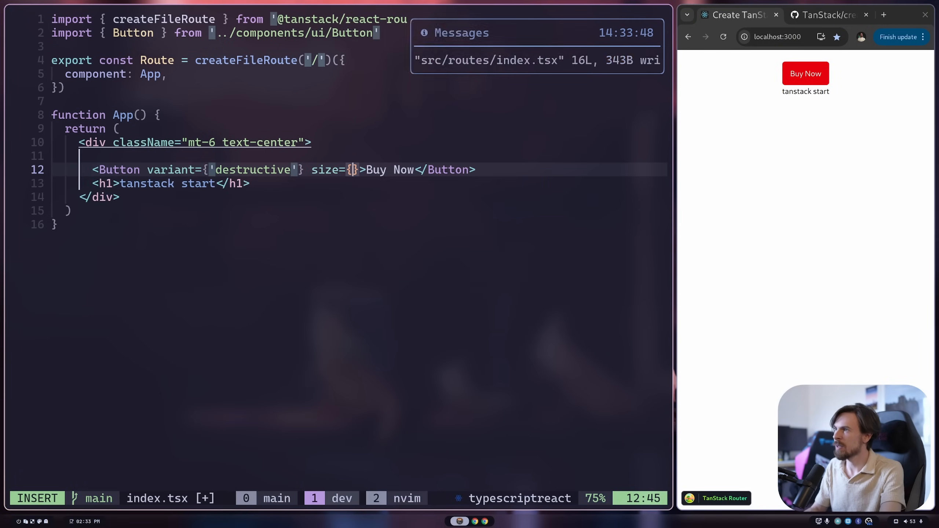